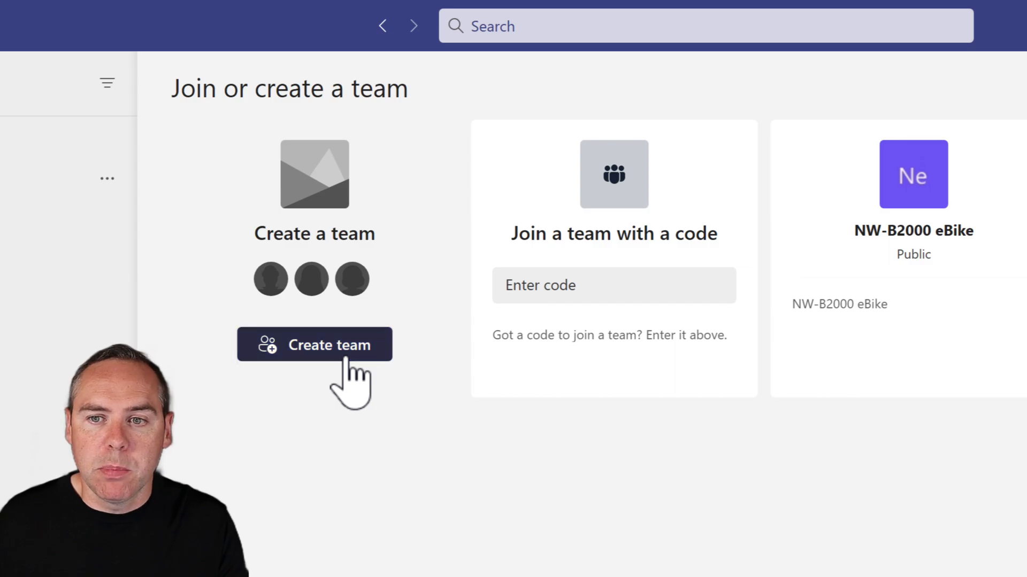
Step: Start creating a new team and review the build-from options
left_click(314, 345)
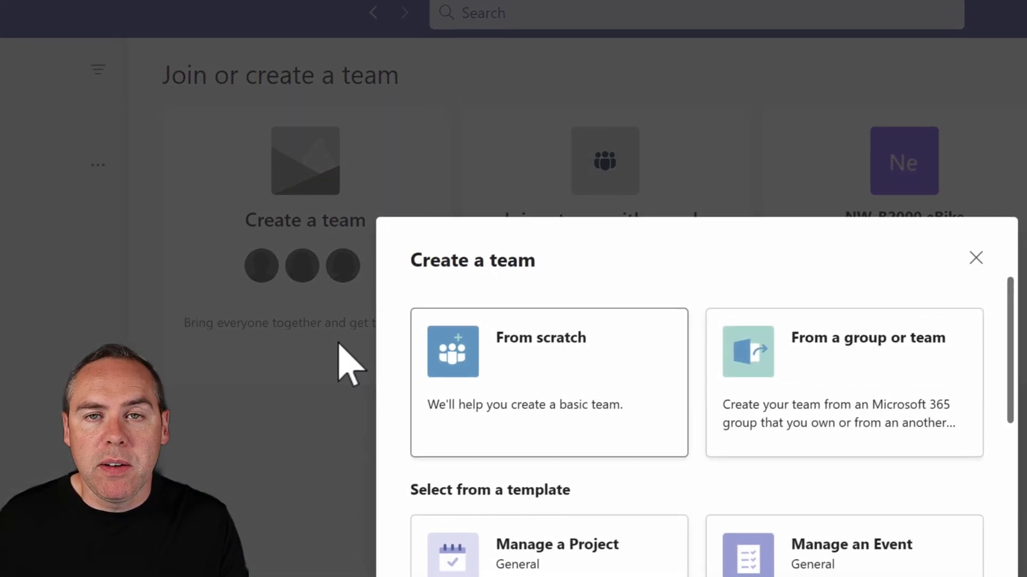
scroll("down", 3)
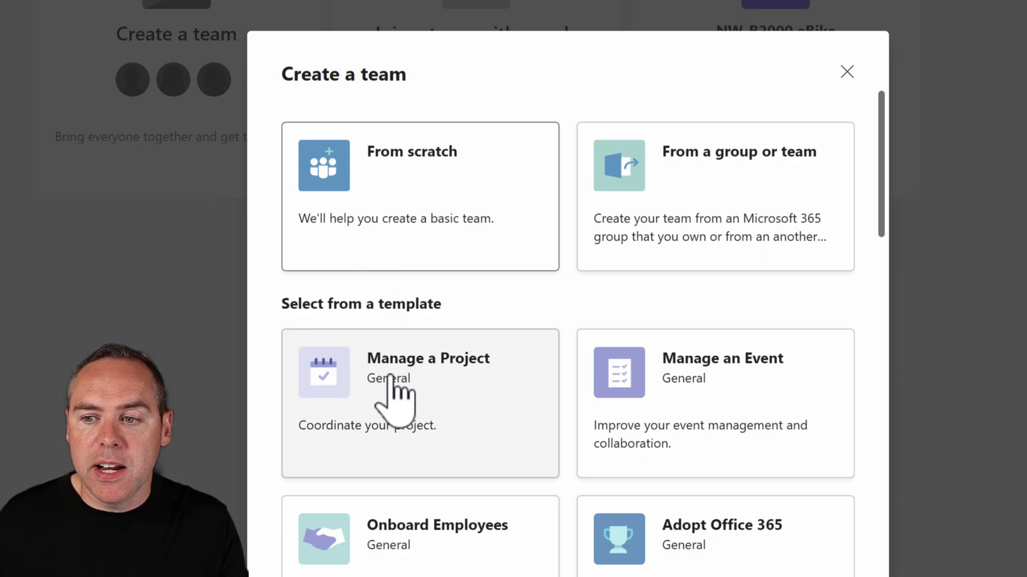
mouse_move(393, 393)
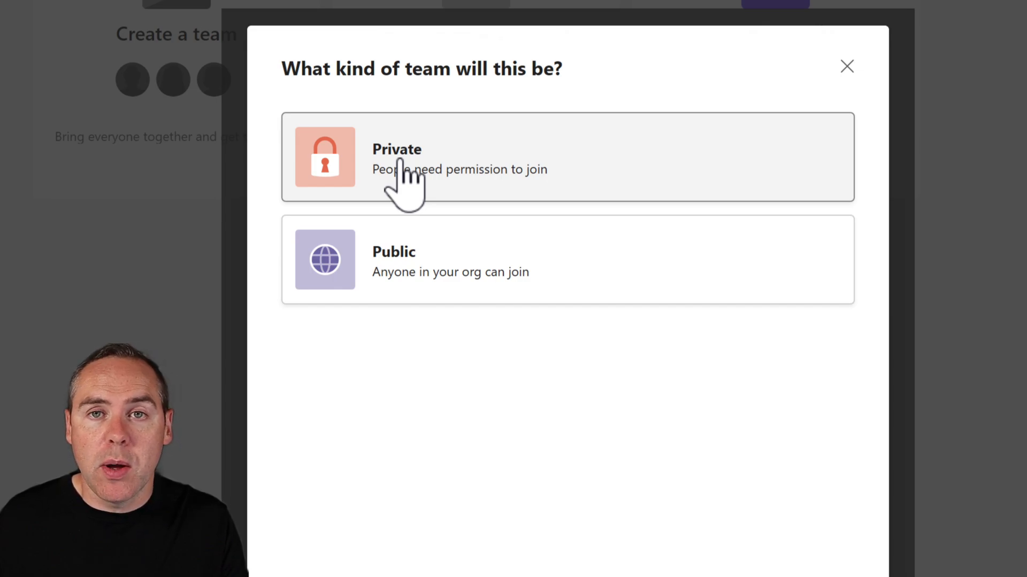
Step: Choose Private and name the team Project Xero
left_click(395, 157)
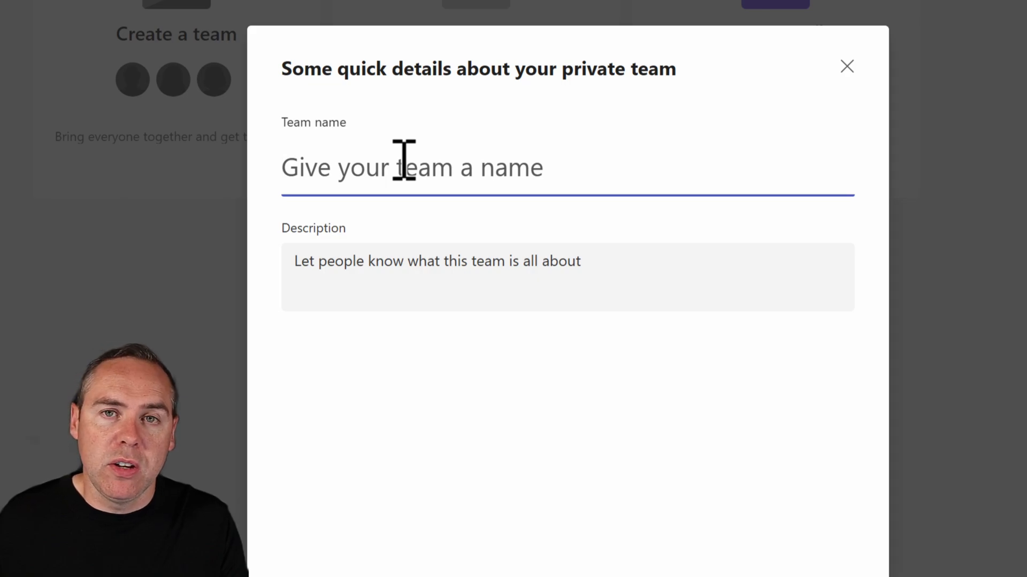
left_click(411, 167)
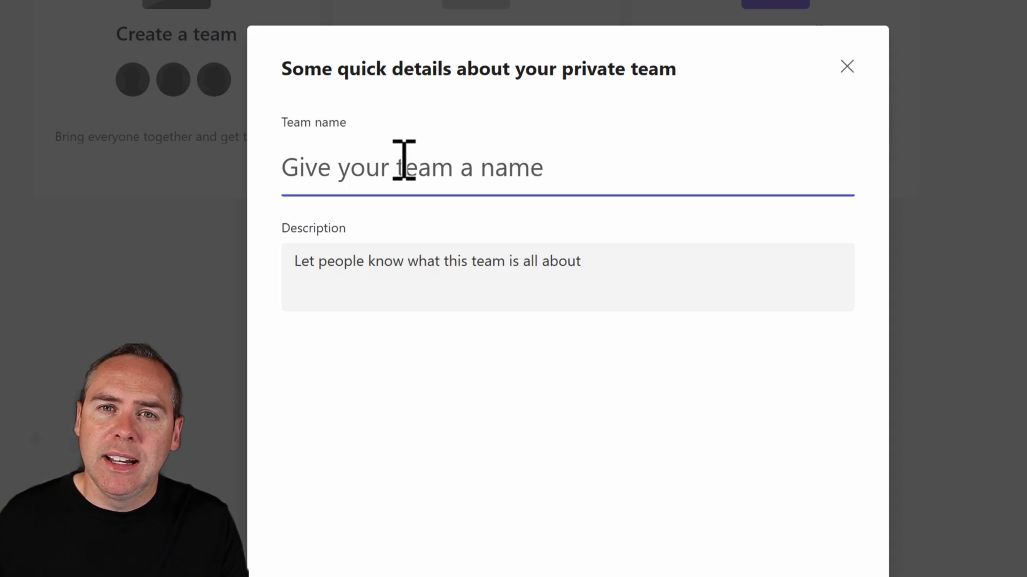
type("Project Xero")
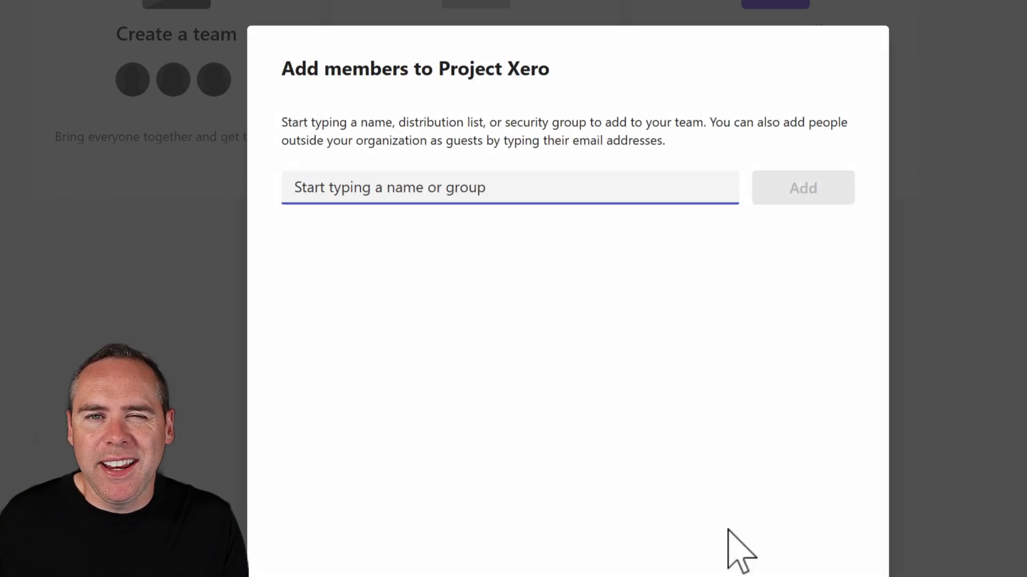
mouse_move(731, 524)
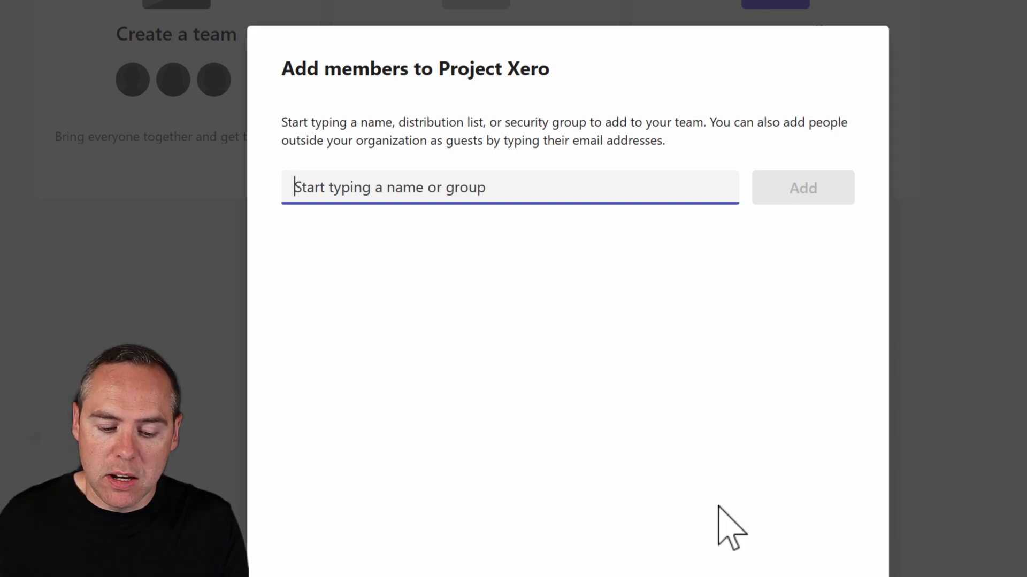
Step: Search member Adele, then skip the member step to open the team
type("Adele Vance")
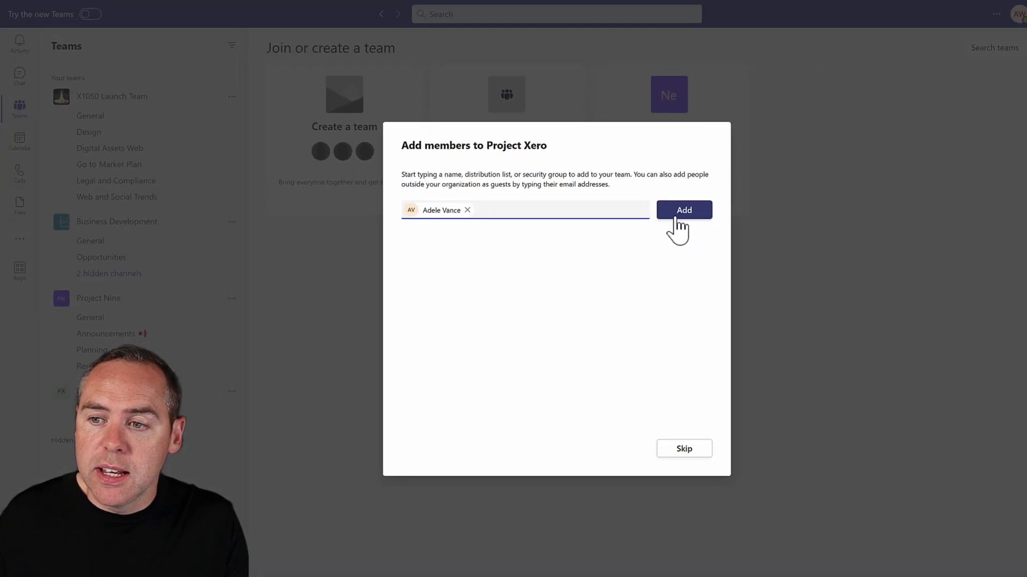
mouse_move(684, 452)
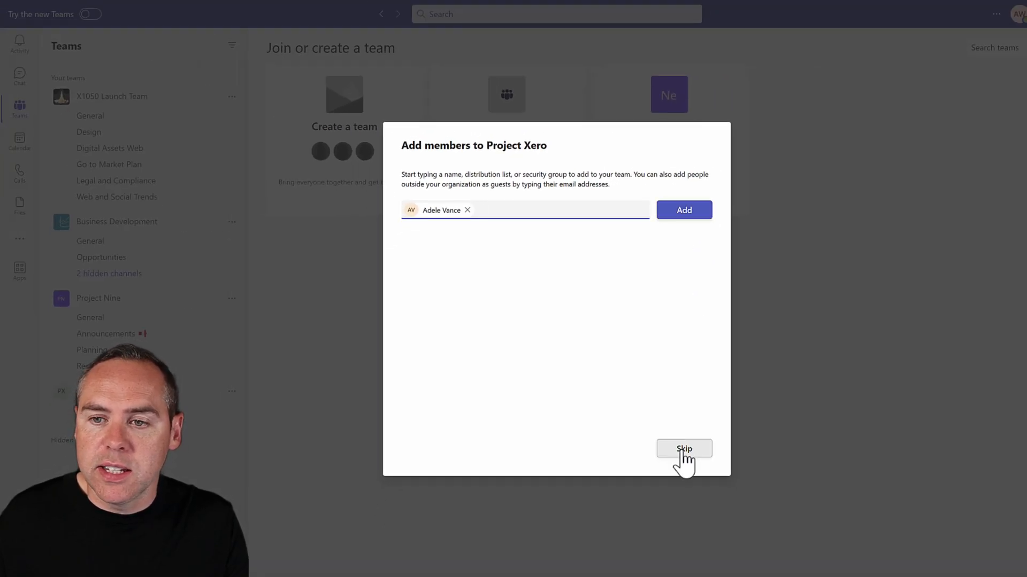
left_click(683, 448)
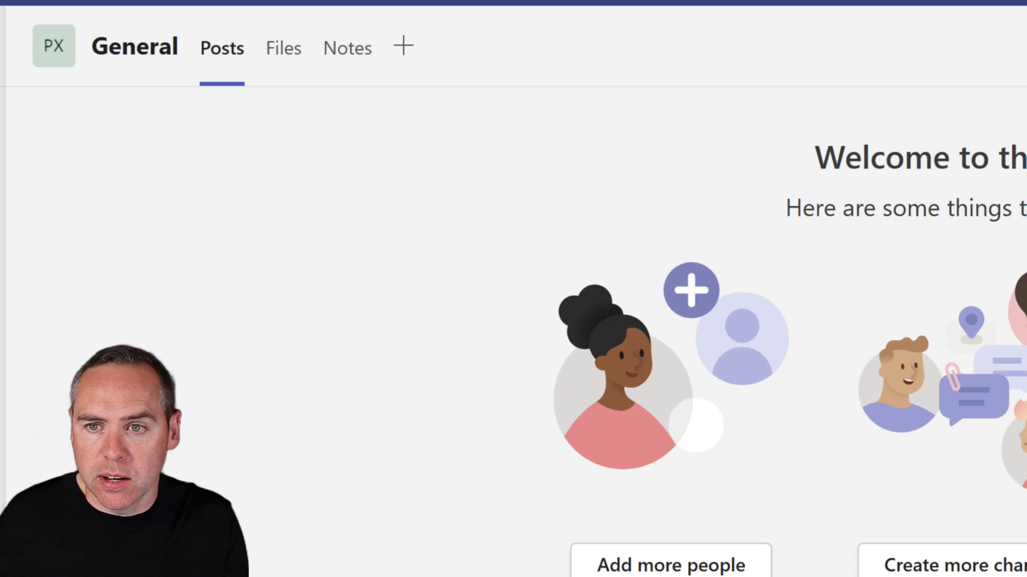
mouse_move(311, 256)
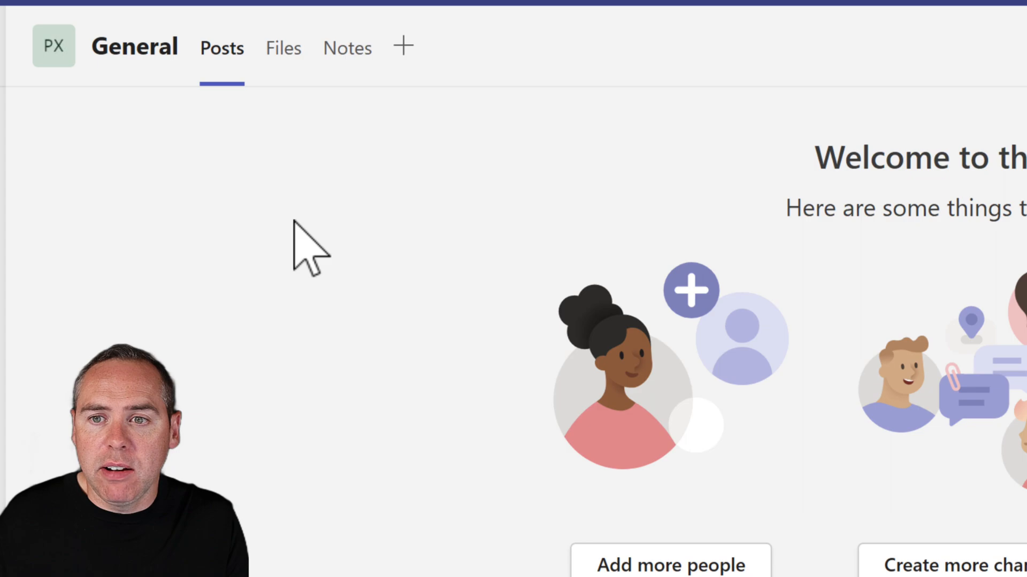
Step: Show the General channel's empty Files library
left_click(283, 48)
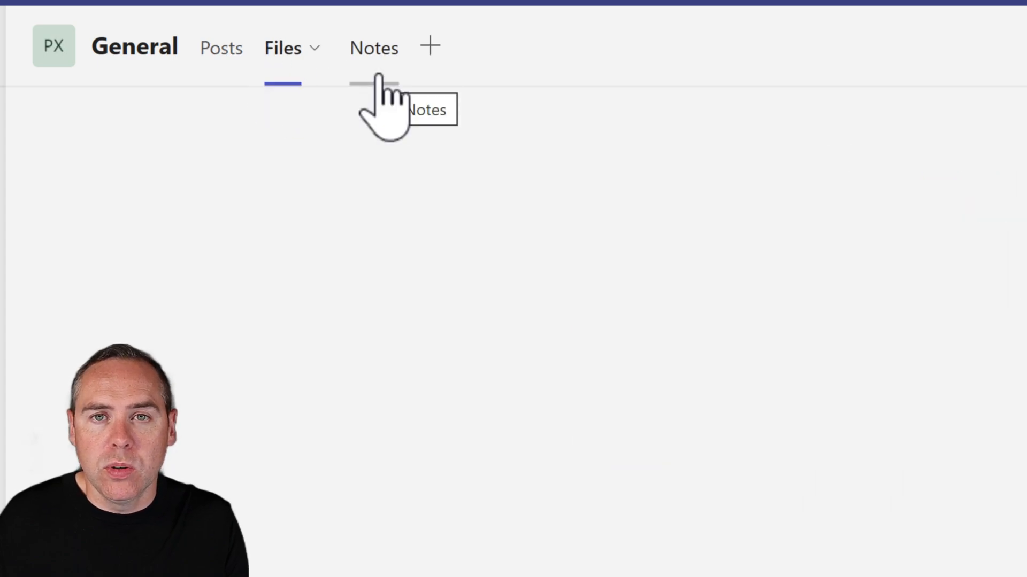
left_click(283, 47)
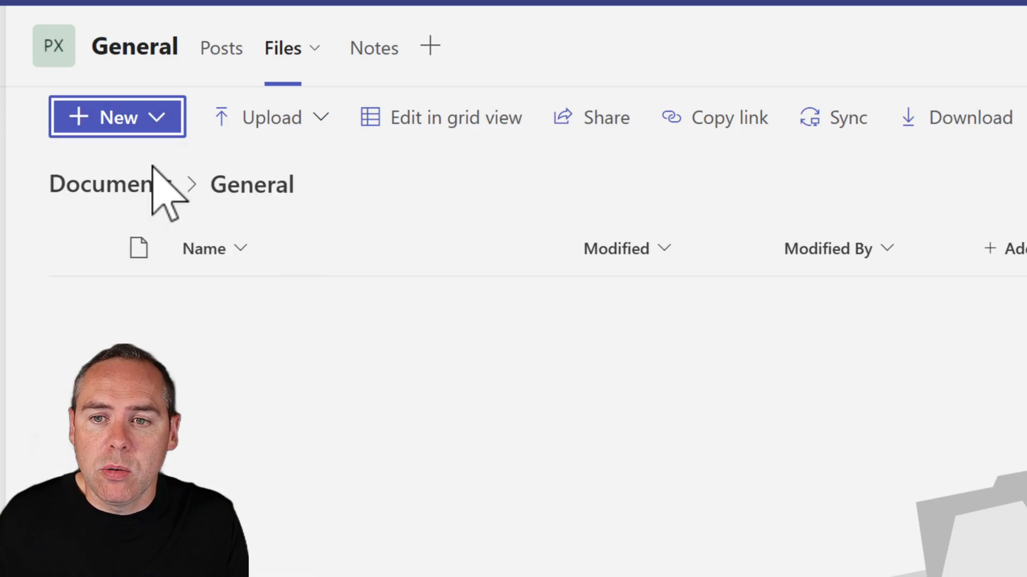
Step: Create a folder named 1. Scoping Information in the channel files
left_click(116, 118)
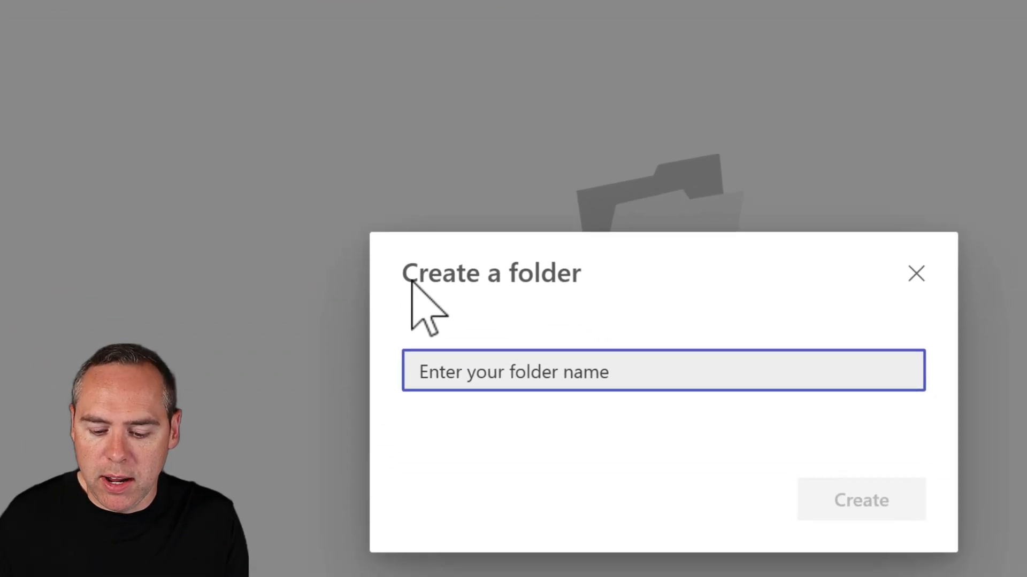
type("1.")
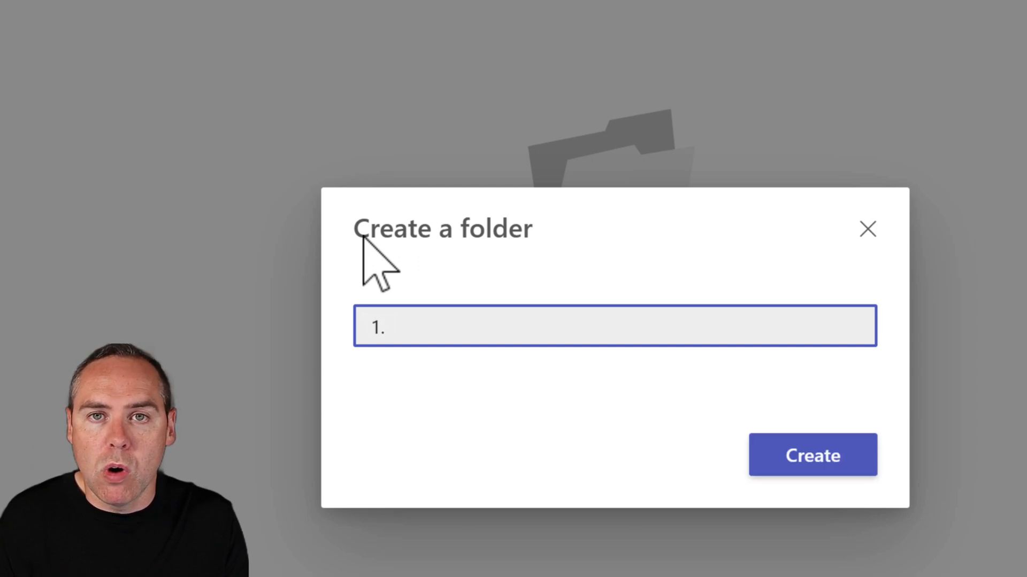
type("Scopn")
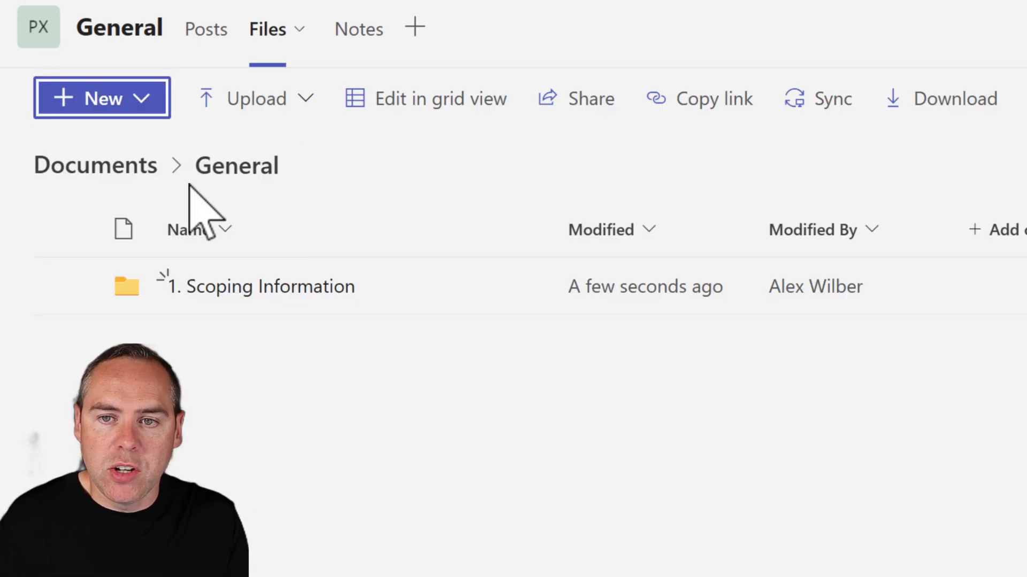
Step: Create a second folder named 2. Financial Information and view the upload options
left_click(101, 97)
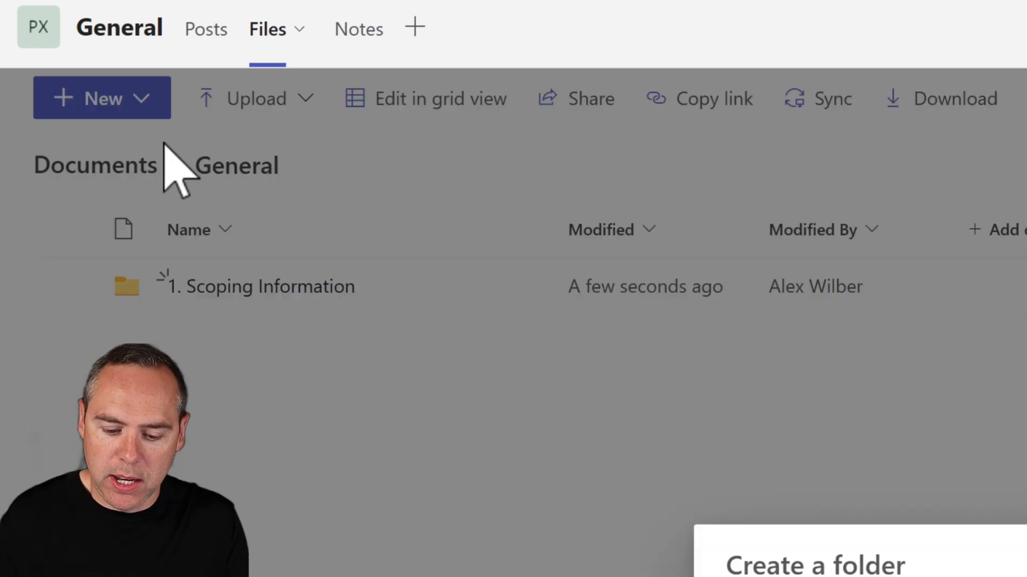
type("2. Financial Infor")
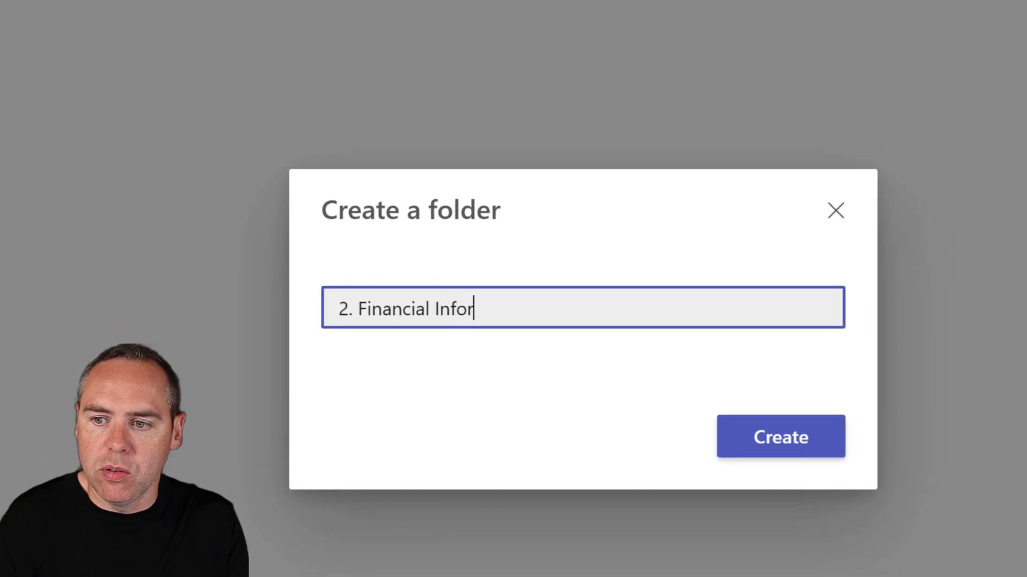
left_click(779, 436)
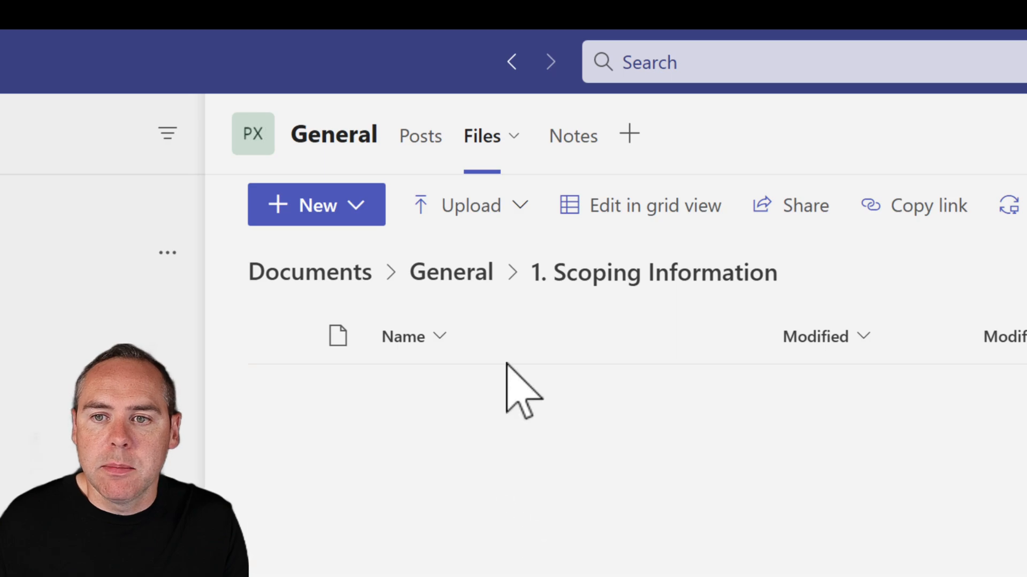
left_click(470, 206)
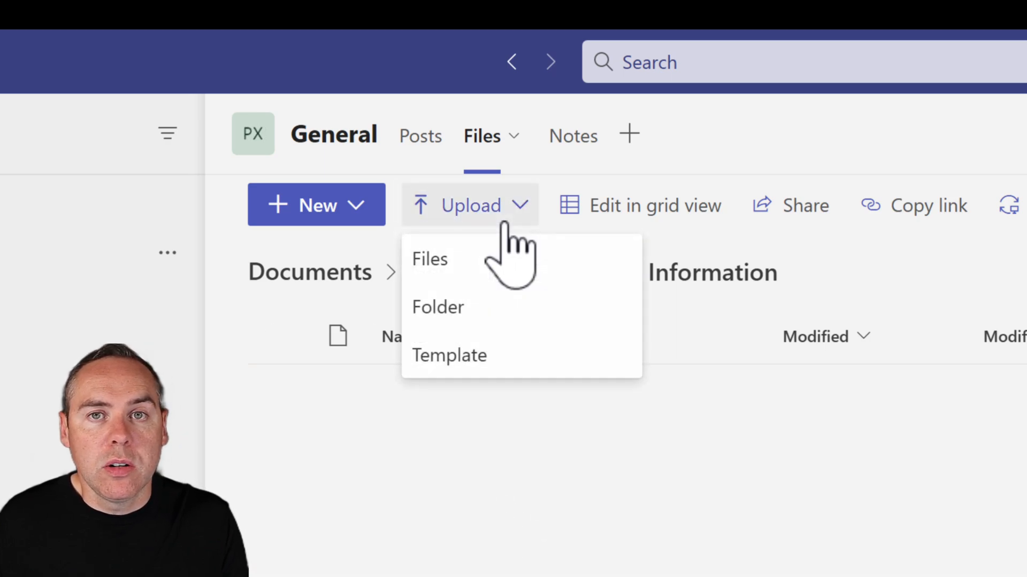
left_click(316, 205)
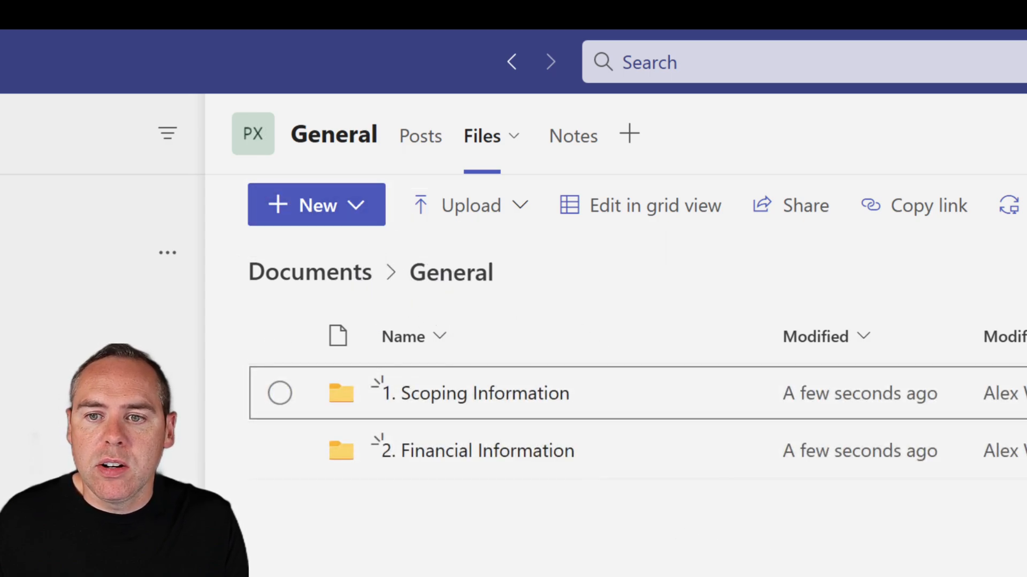
mouse_move(616, 321)
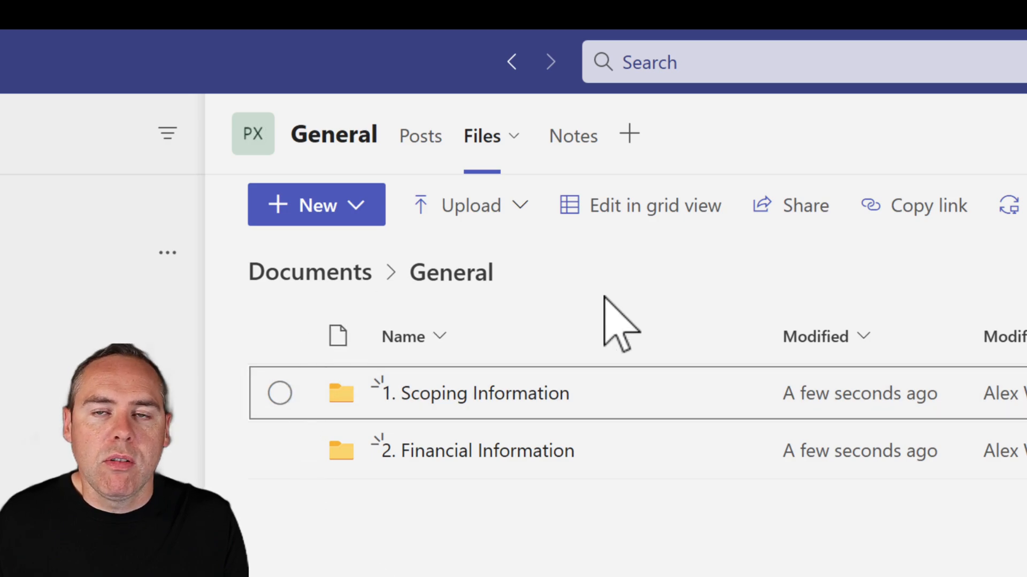
mouse_move(619, 573)
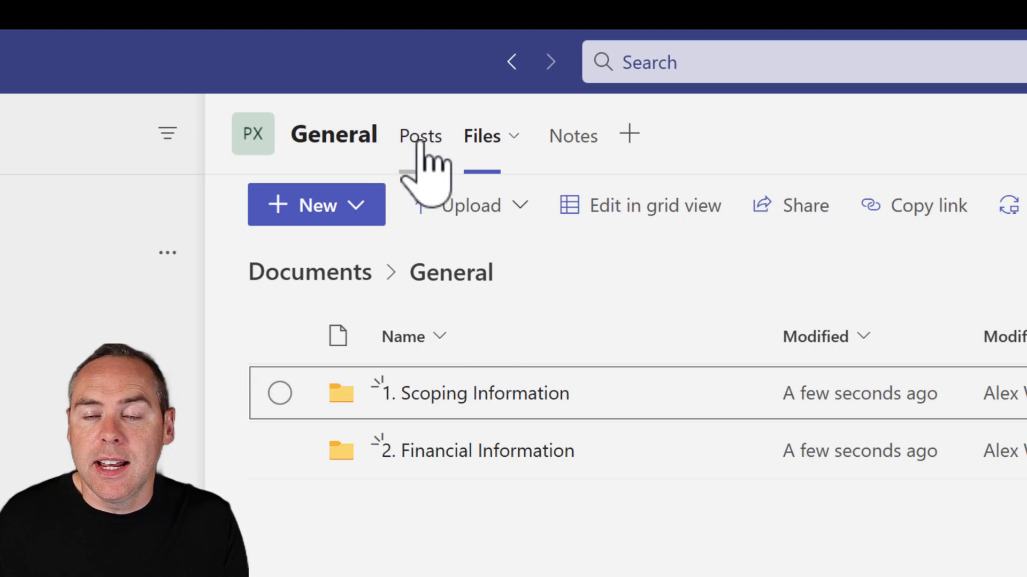
Step: Start a new channel in Project Xero named Requirements Gathering
left_click(421, 136)
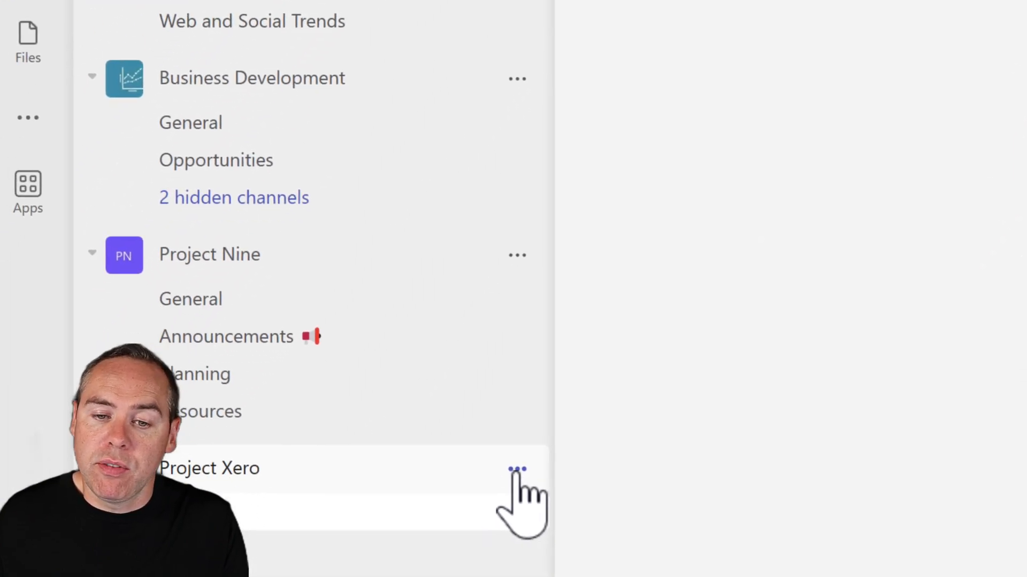
left_click(518, 468)
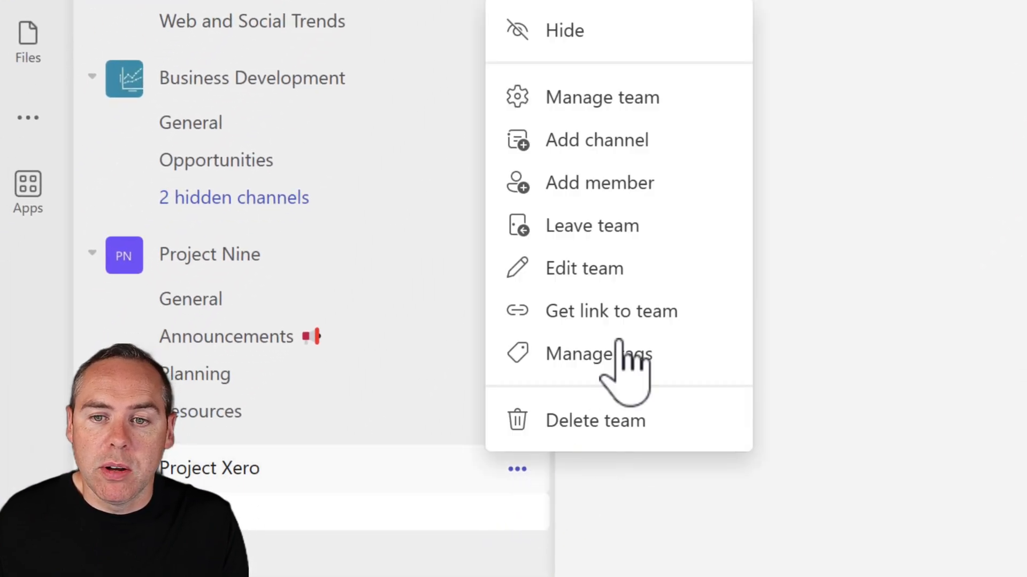
left_click(596, 139)
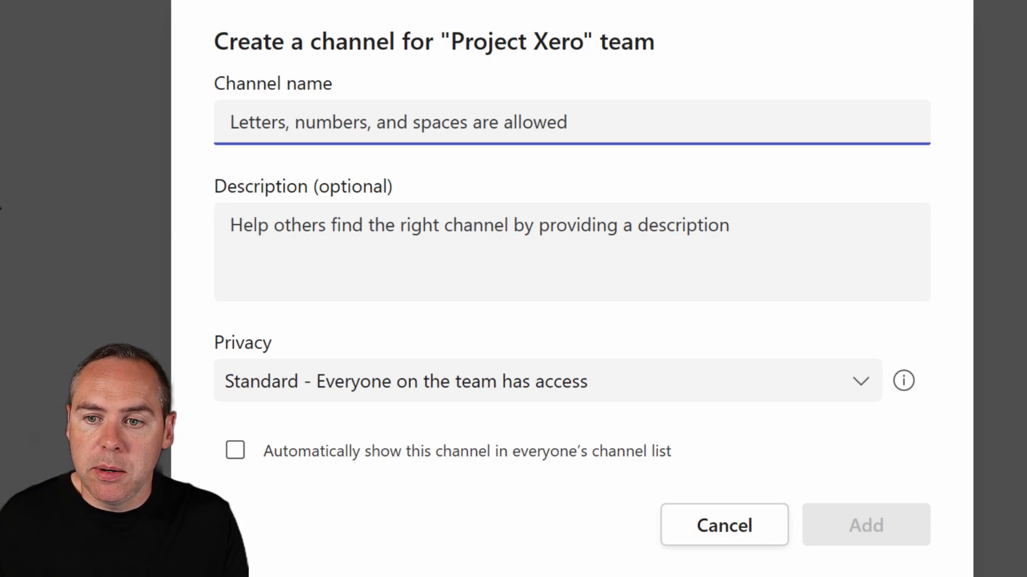
type("Requirements Gathering")
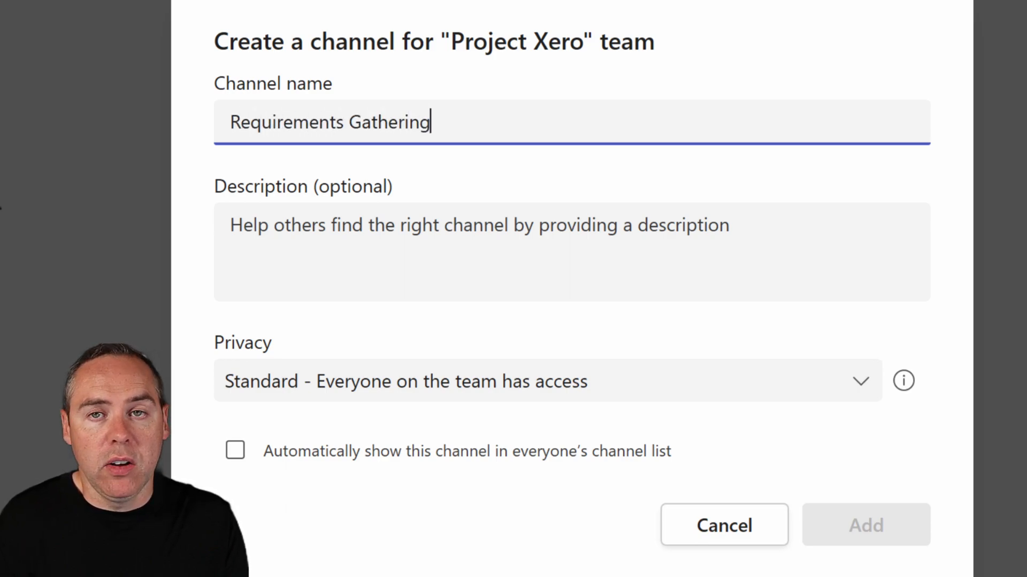
left_click(570, 252)
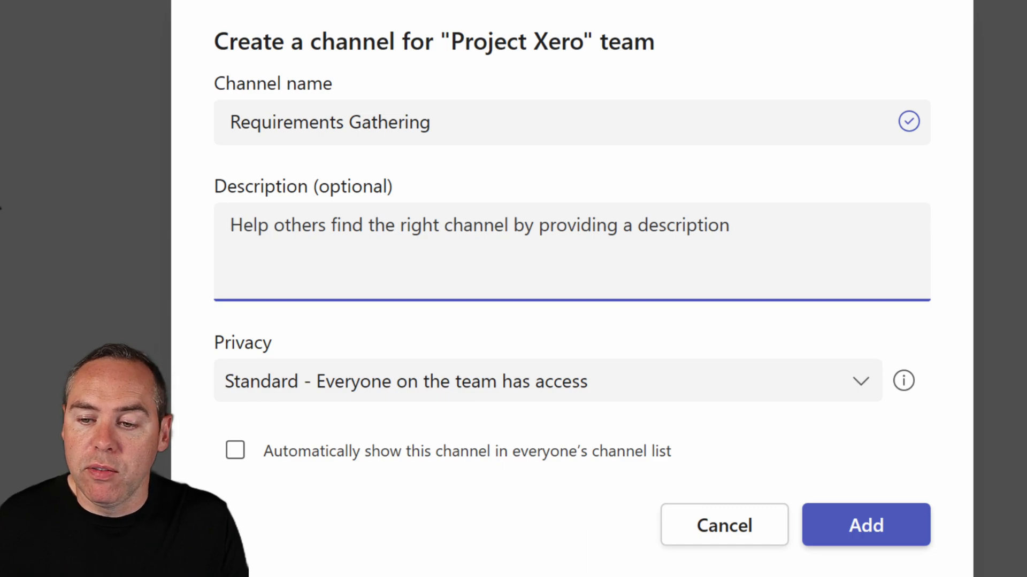
Step: Set the channel to show automatically for everyone and add it
left_click(230, 225)
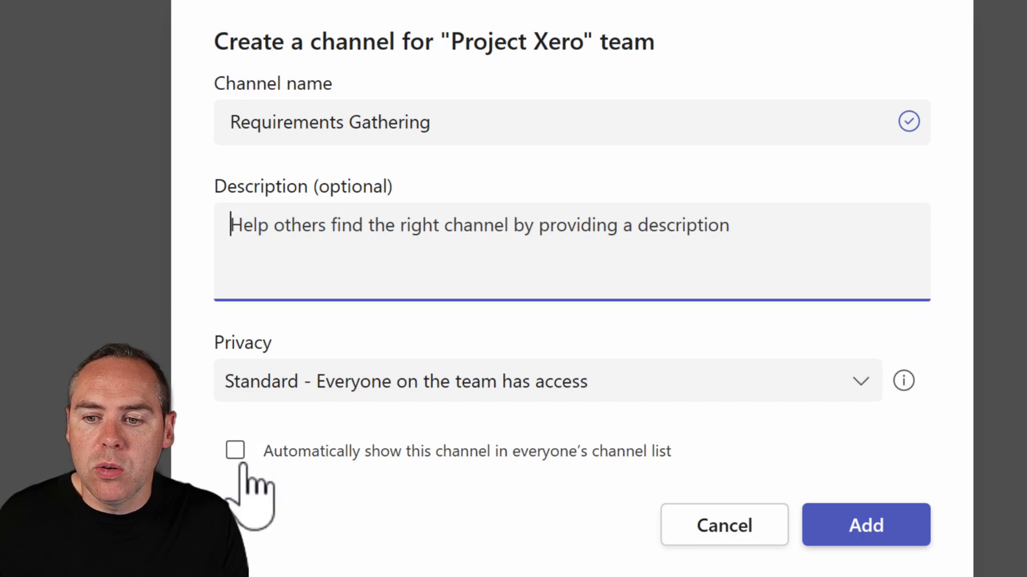
left_click(234, 450)
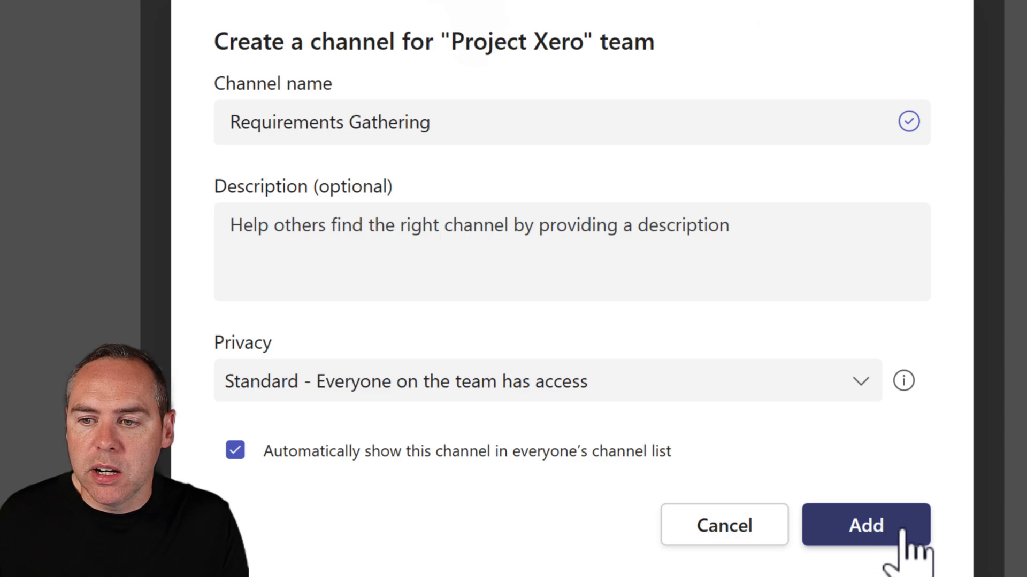
left_click(865, 525)
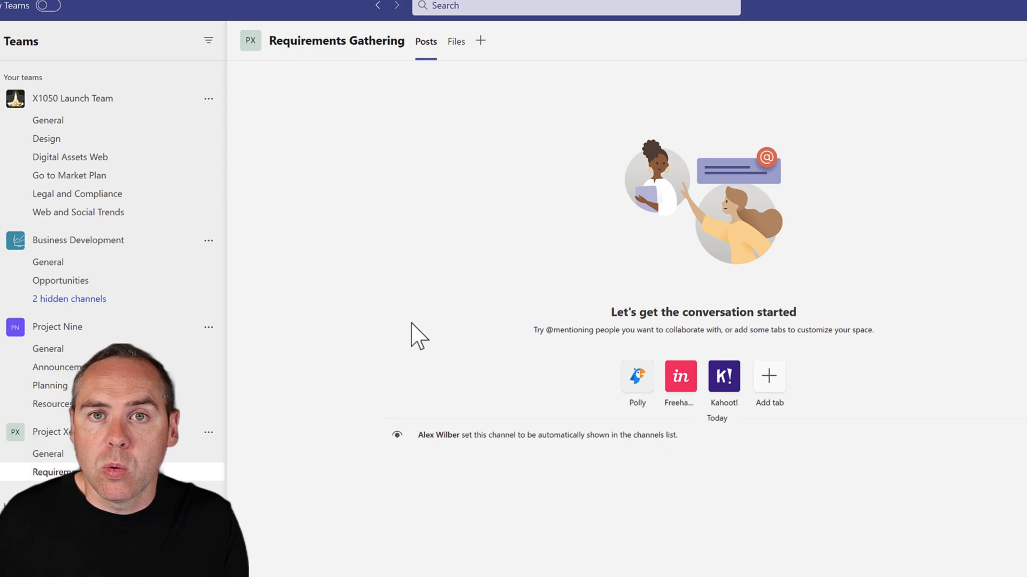
Step: Create a Requirements Definition folder in the Requirements Gathering channel files
left_click(455, 41)
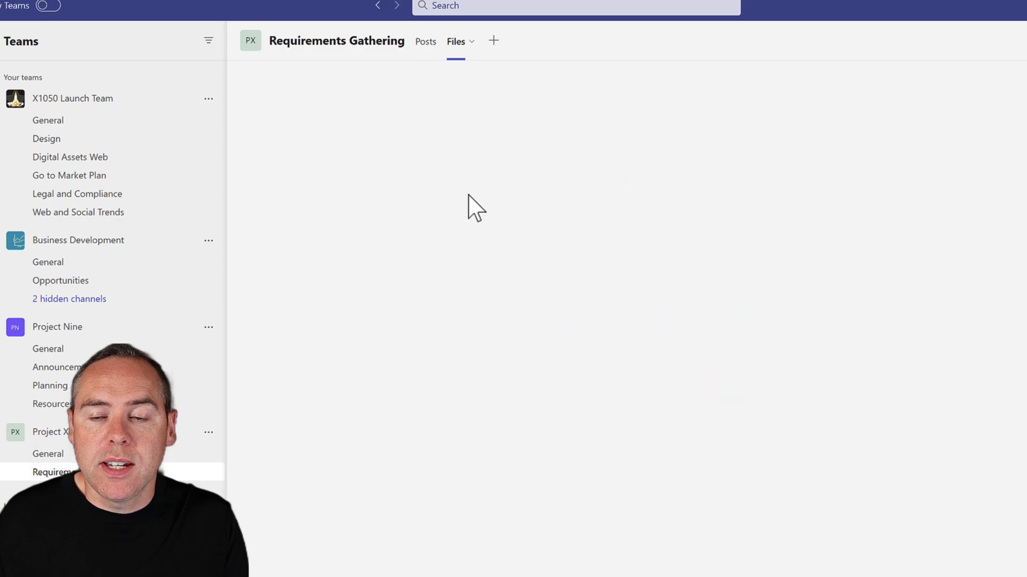
left_click(456, 42)
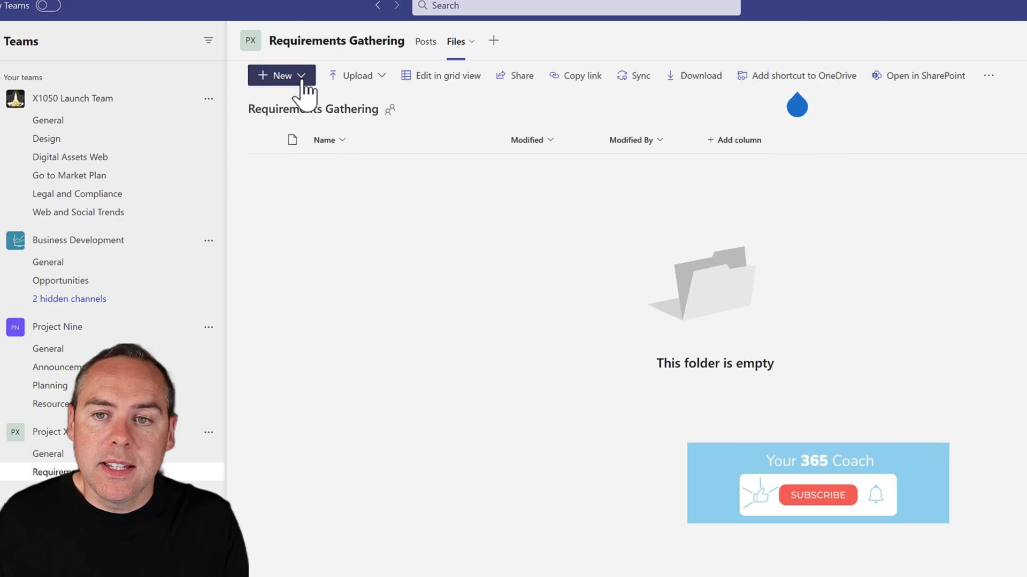
left_click(281, 75)
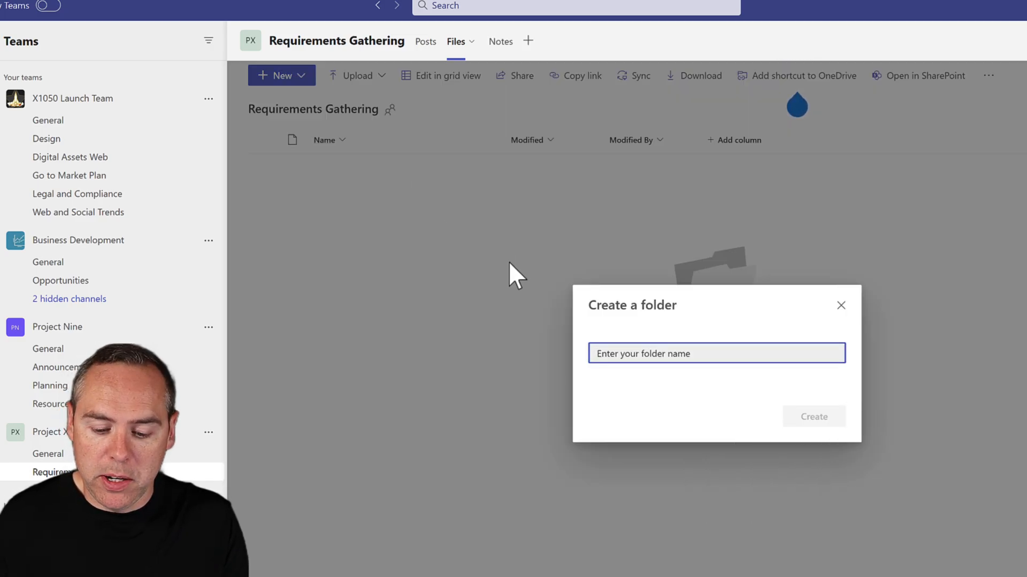
type("Requirements Definition")
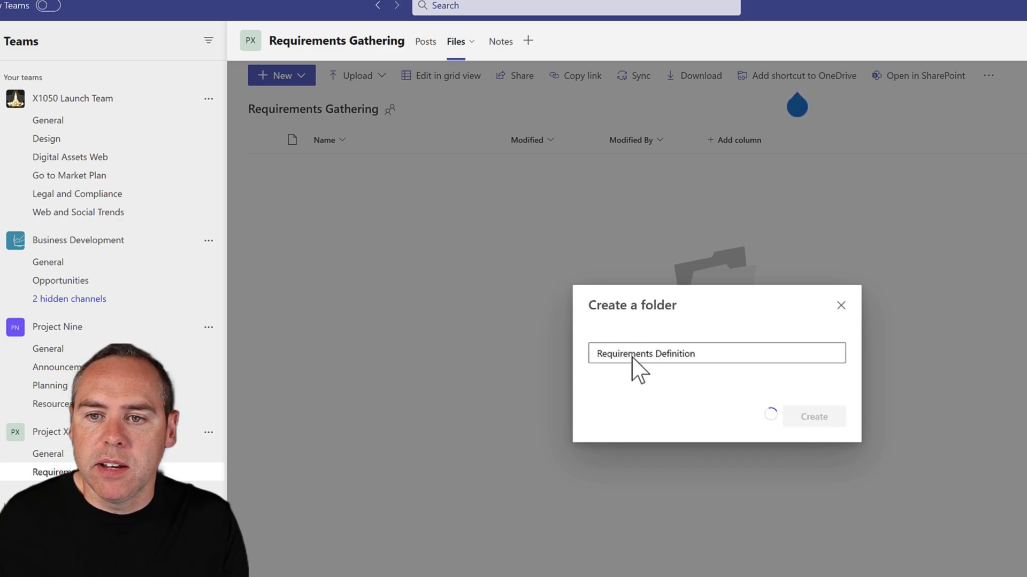
left_click(813, 416)
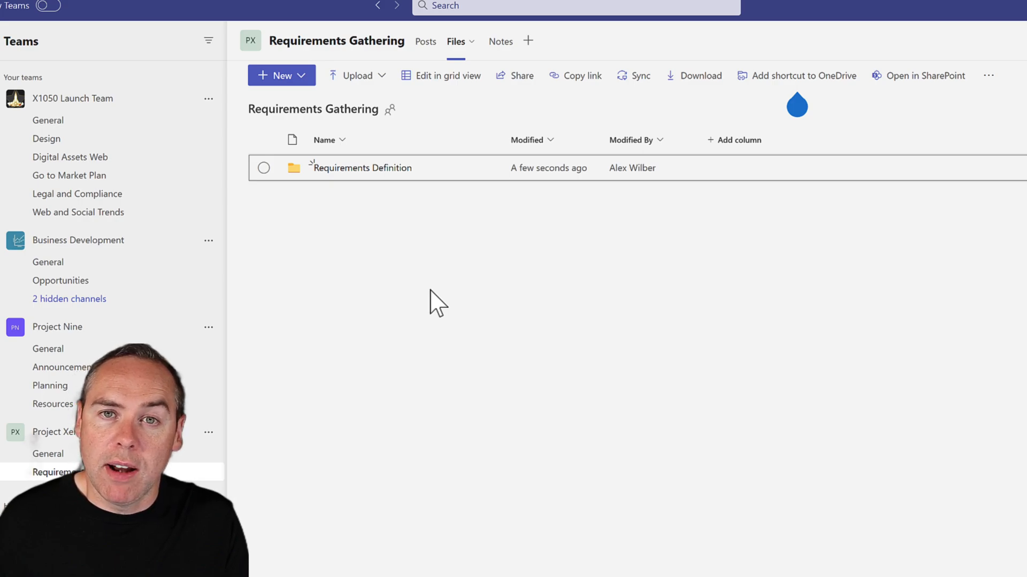
mouse_move(307, 382)
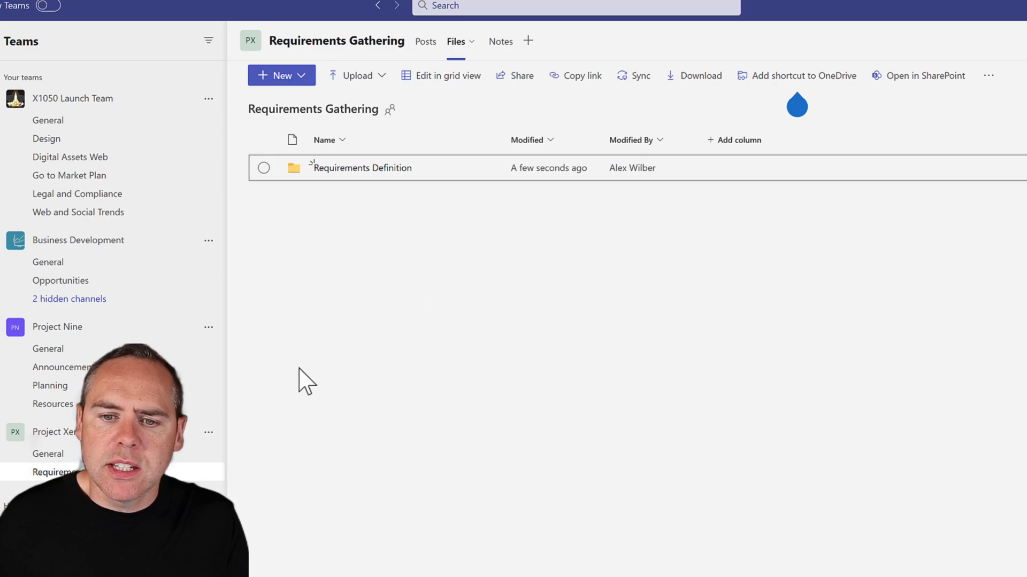
Step: Begin adding another channel from the Project Xero team options
left_click(208, 431)
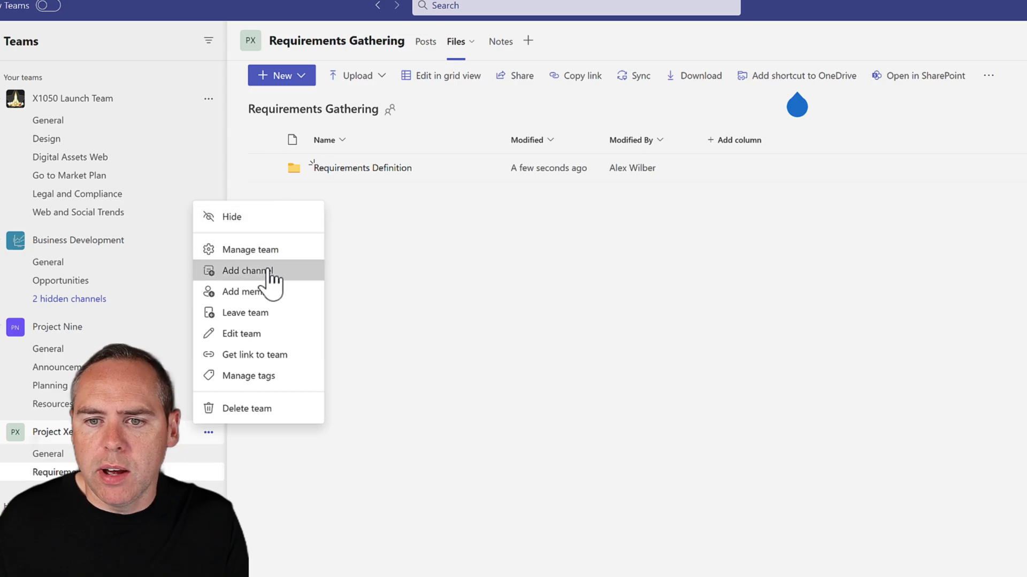
left_click(247, 271)
type("Planning")
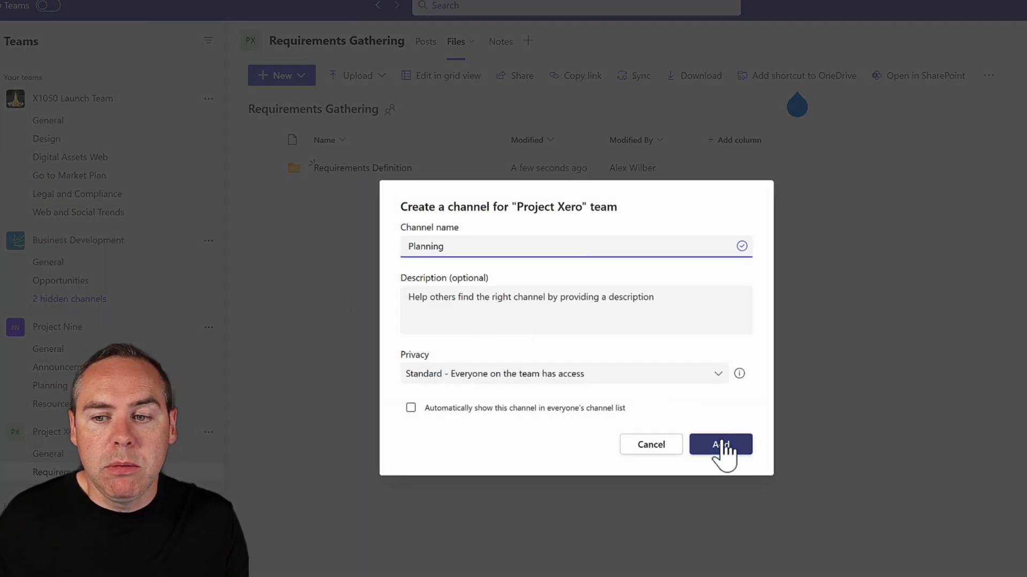
Step: Add the Planning channel to Project Xero
left_click(718, 445)
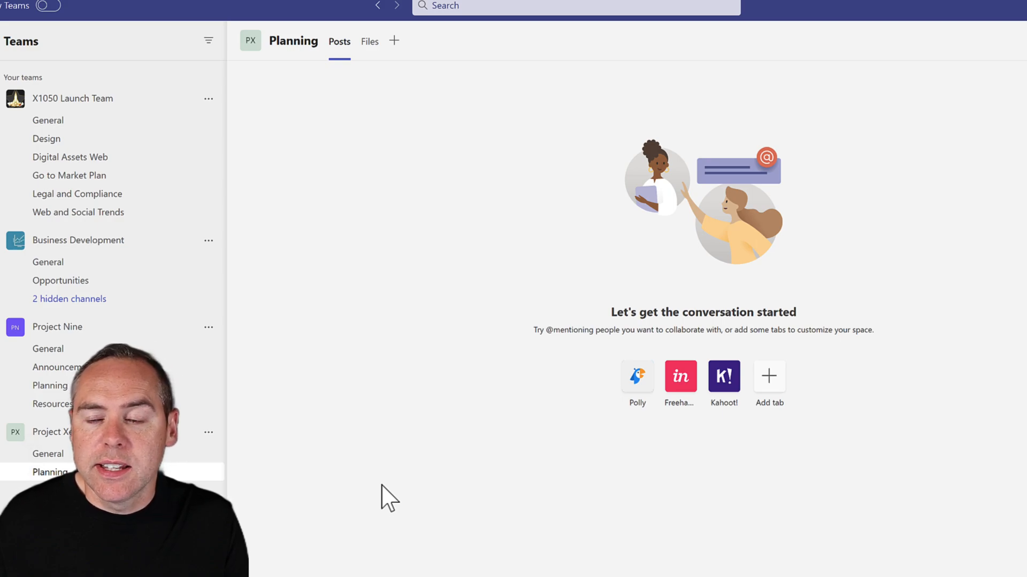
left_click(394, 41)
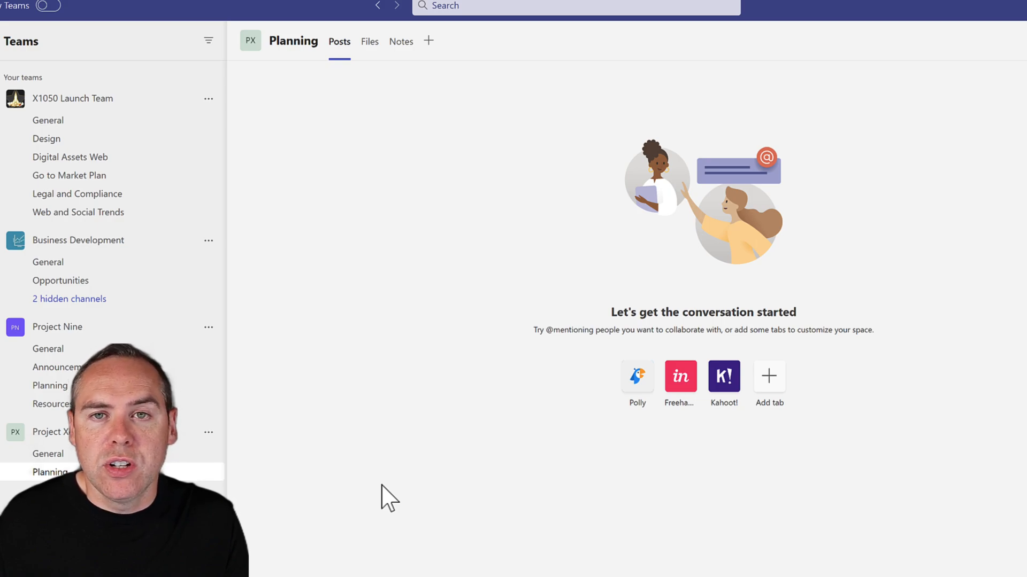
mouse_move(361, 303)
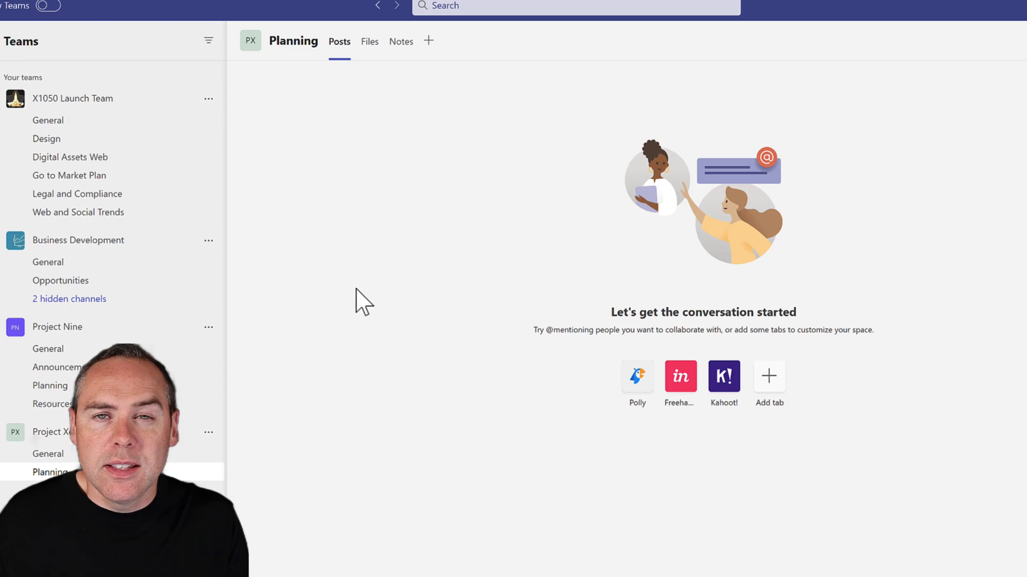
mouse_move(399, 144)
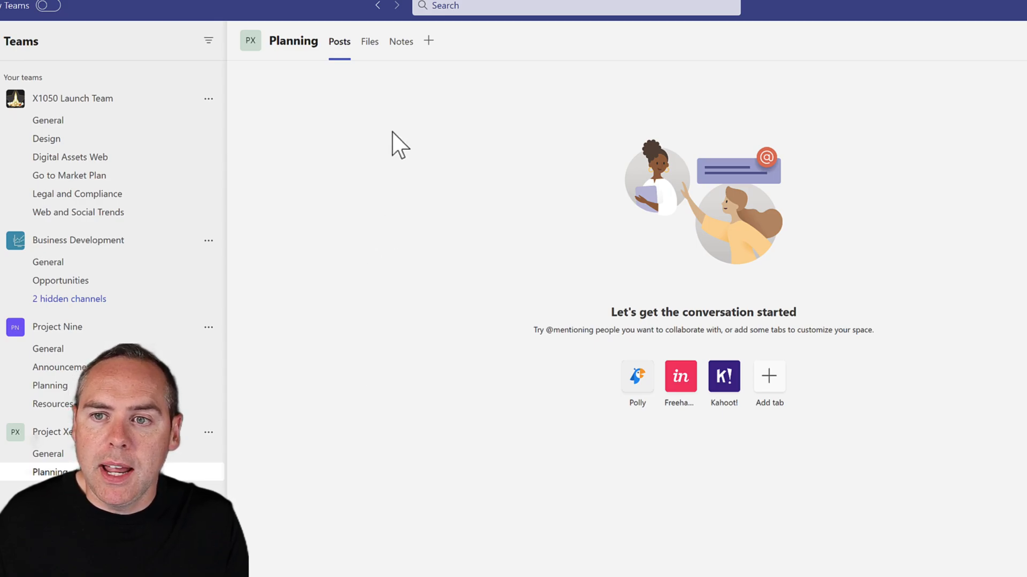
mouse_move(428, 50)
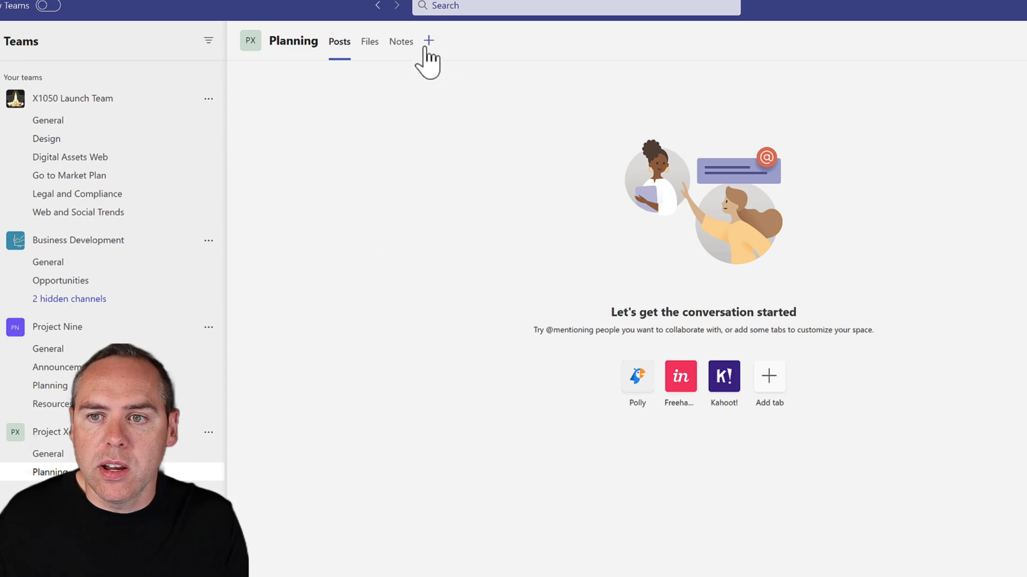
Step: Add a Tasks by Planner tab named Project Xero Planning to the Planning channel
left_click(427, 41)
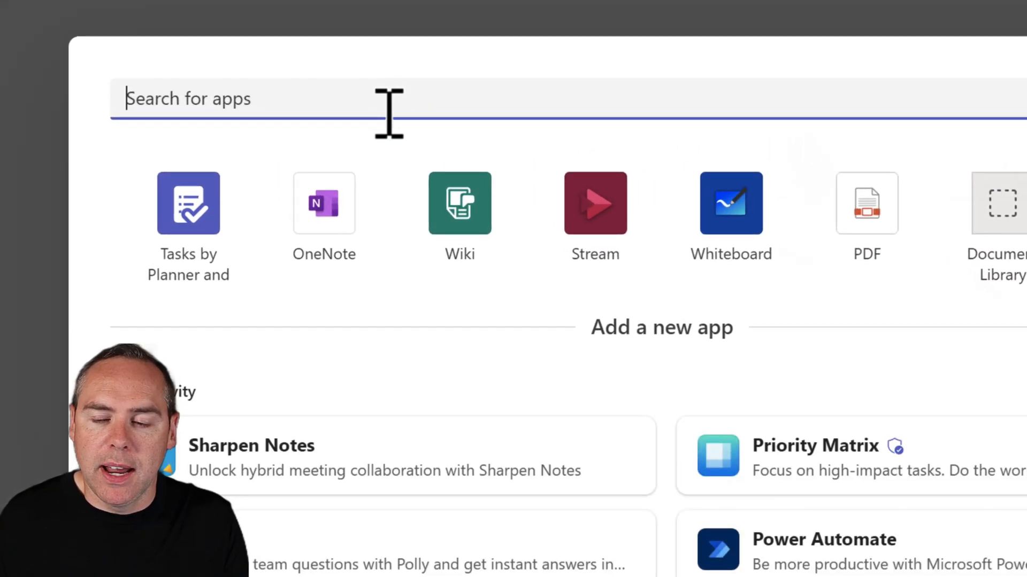
type("Tasks")
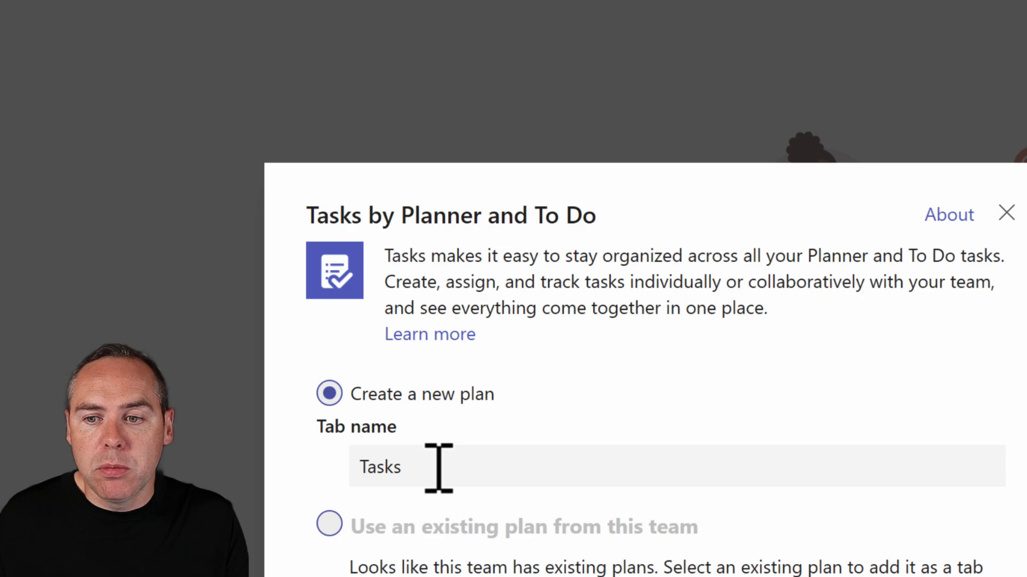
double_click(380, 466)
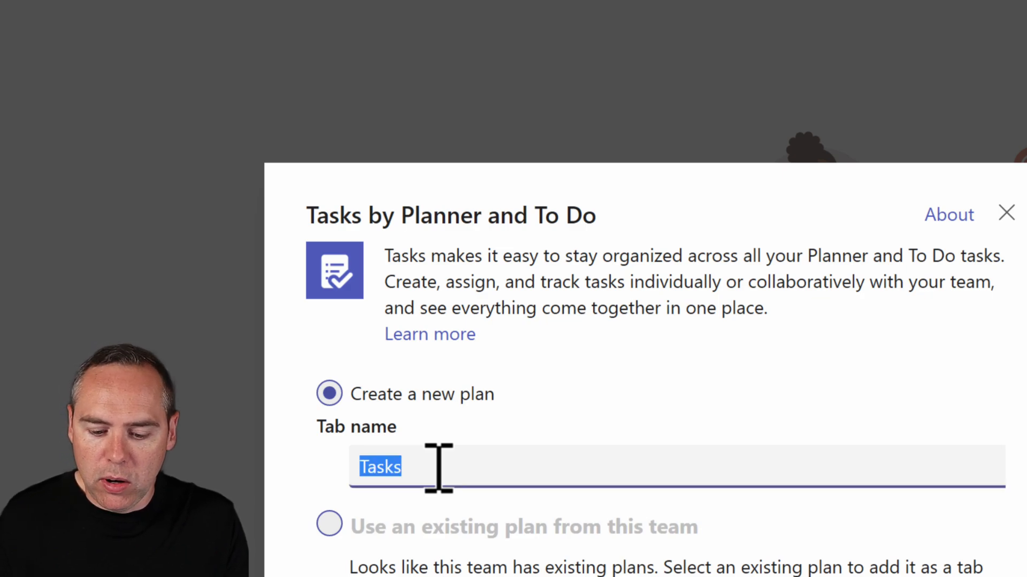
type("Project")
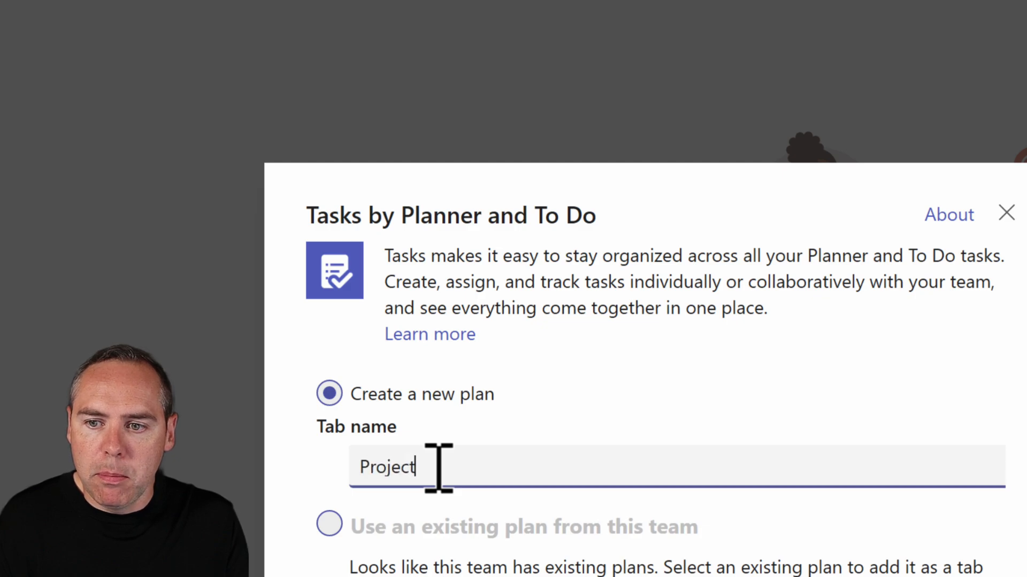
type("Xero Planning")
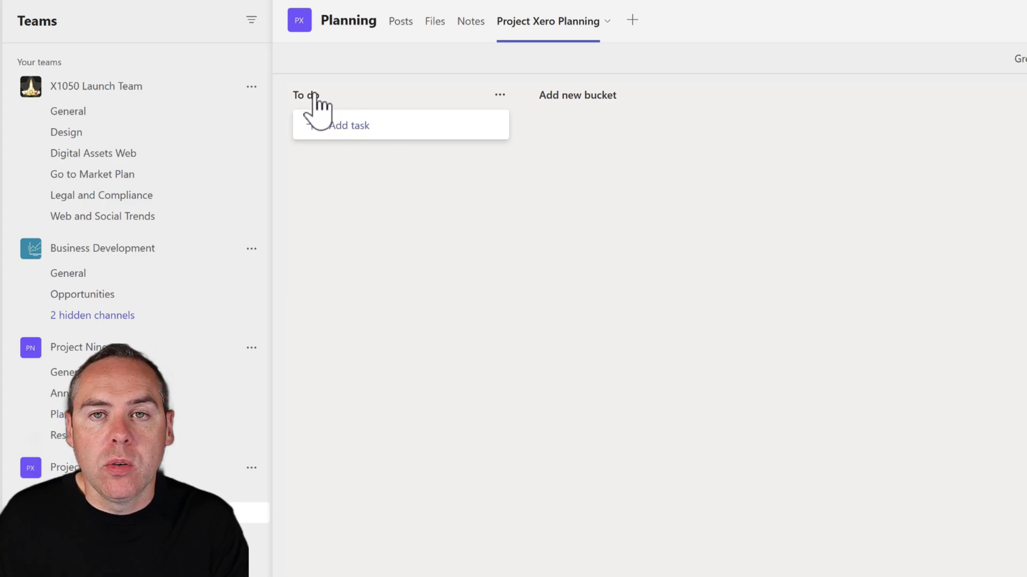
Step: Rename the To do bucket to 1. Requirements Gathering
left_click(313, 95)
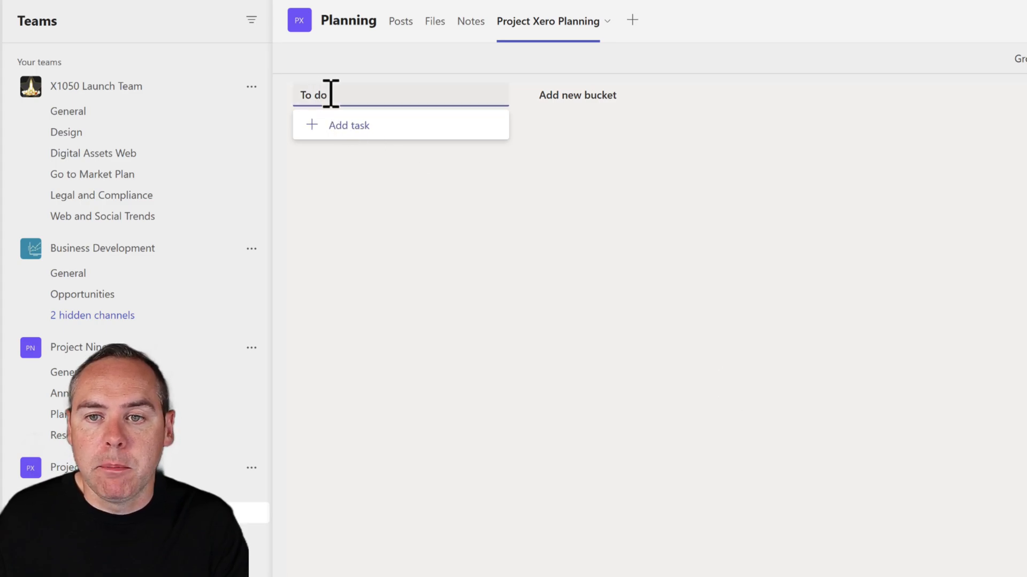
double_click(312, 95)
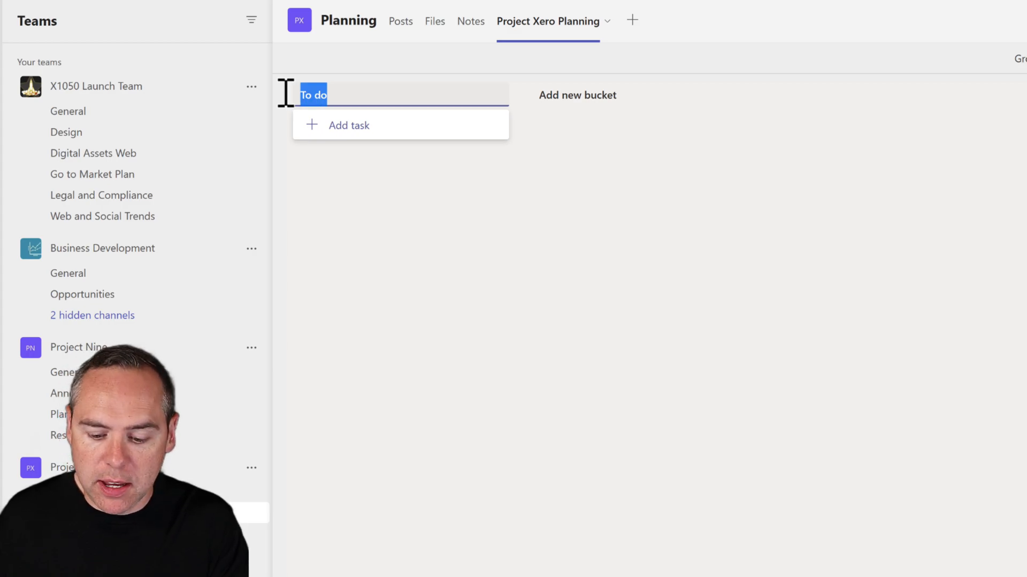
type("1")
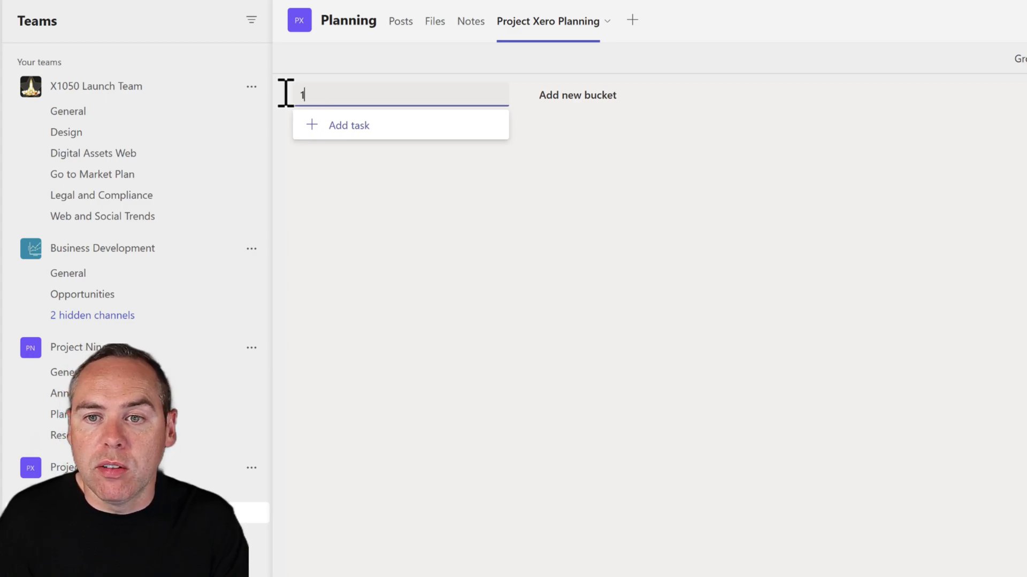
type(".")
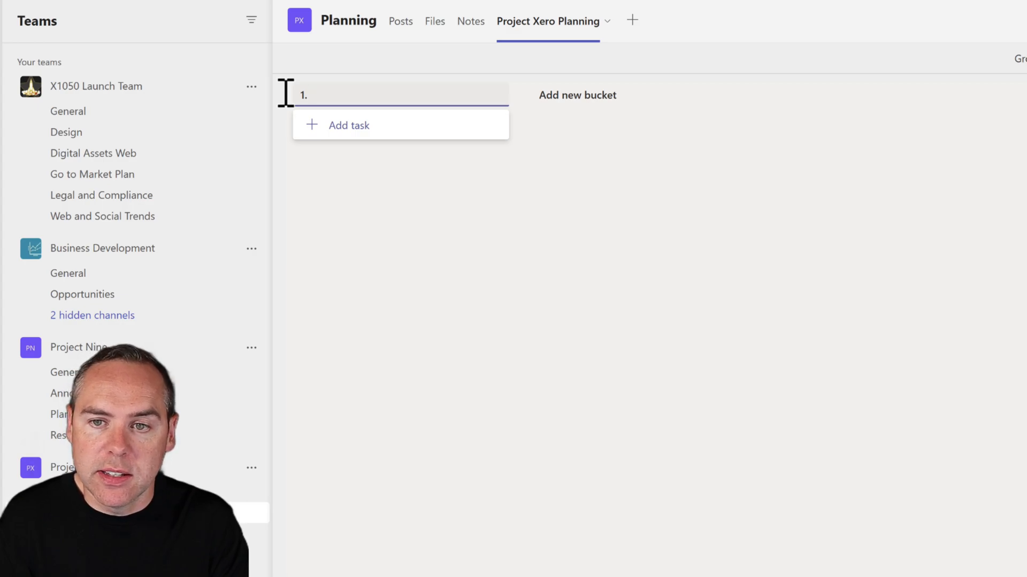
type("Requie")
type("2")
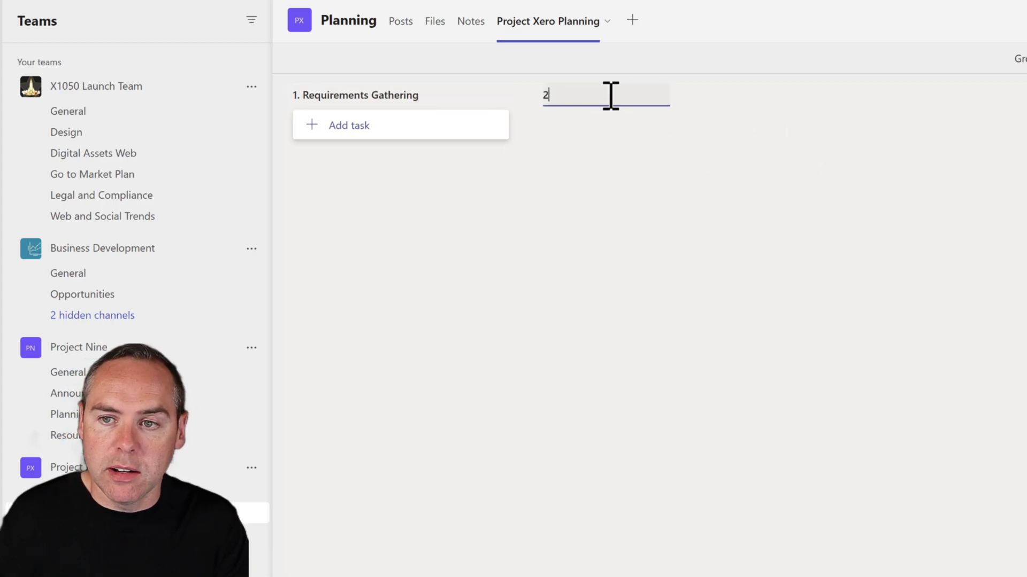
Step: Add a 2. Design bucket and begin adding a task to Requirements Gathering
type(". Design")
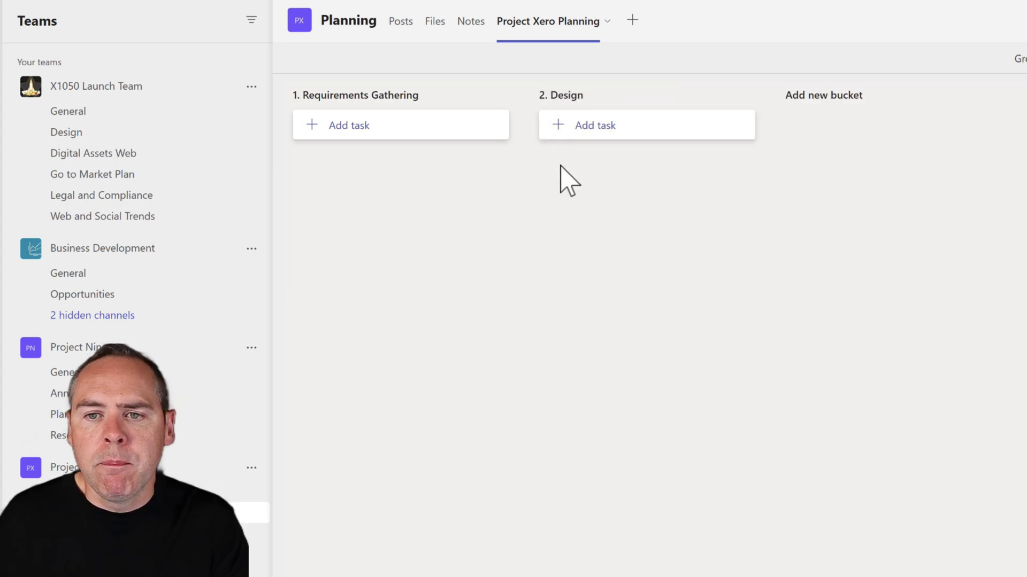
left_click(348, 125)
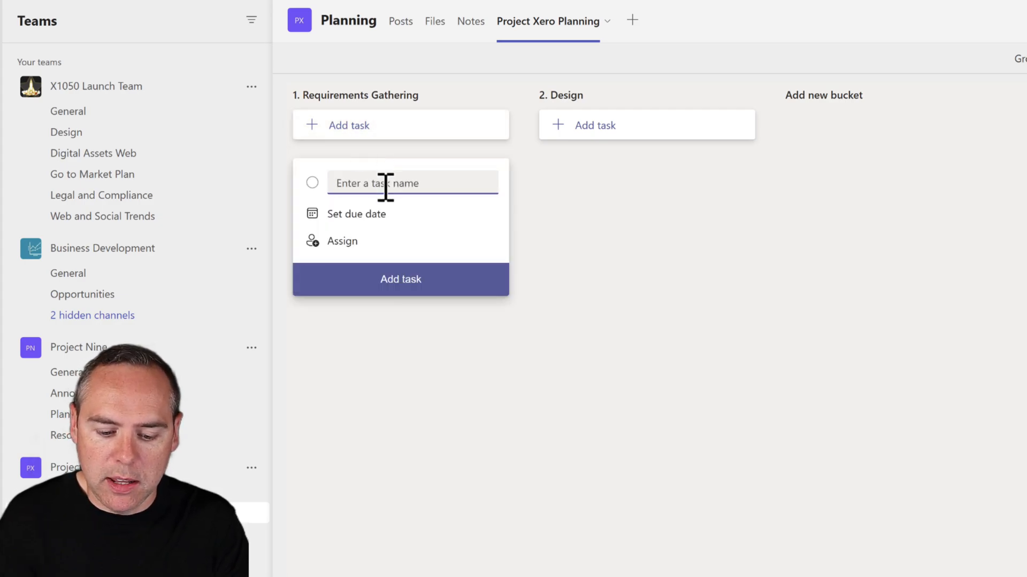
Step: Name the task Define Requirements, set its due date to July 31, 2023, and add it
type("Deine Requirem")
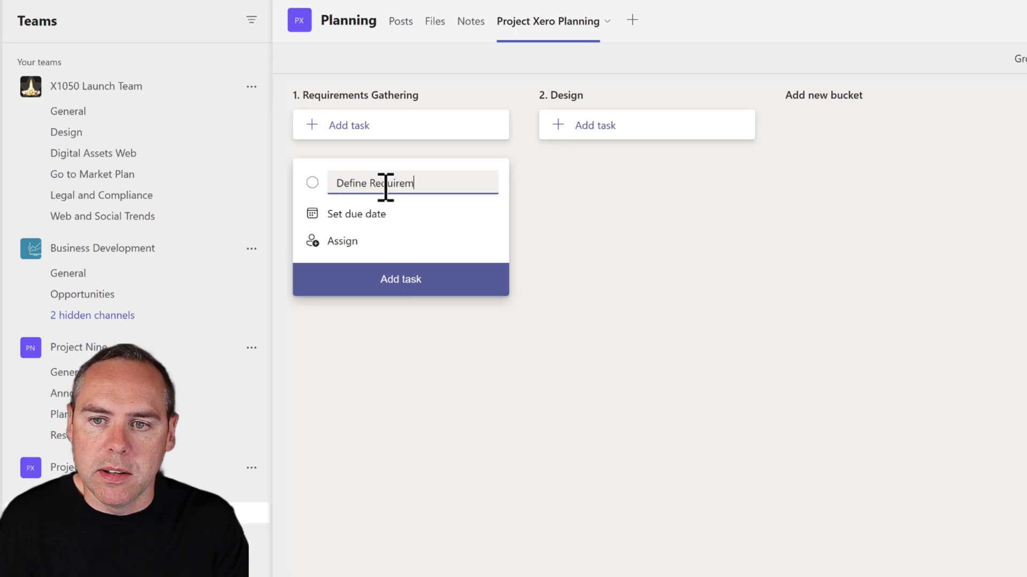
left_click(356, 214)
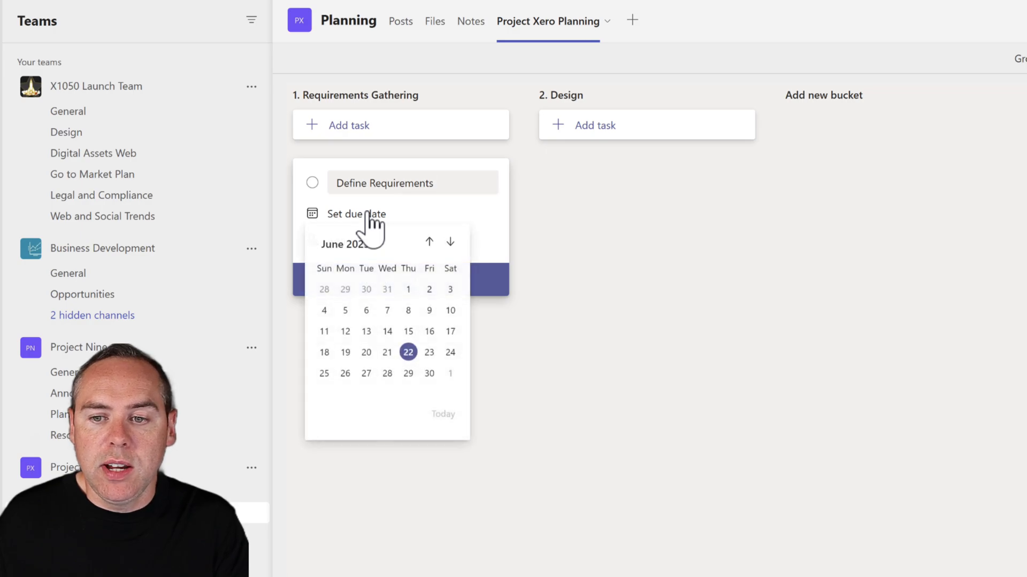
left_click(450, 242)
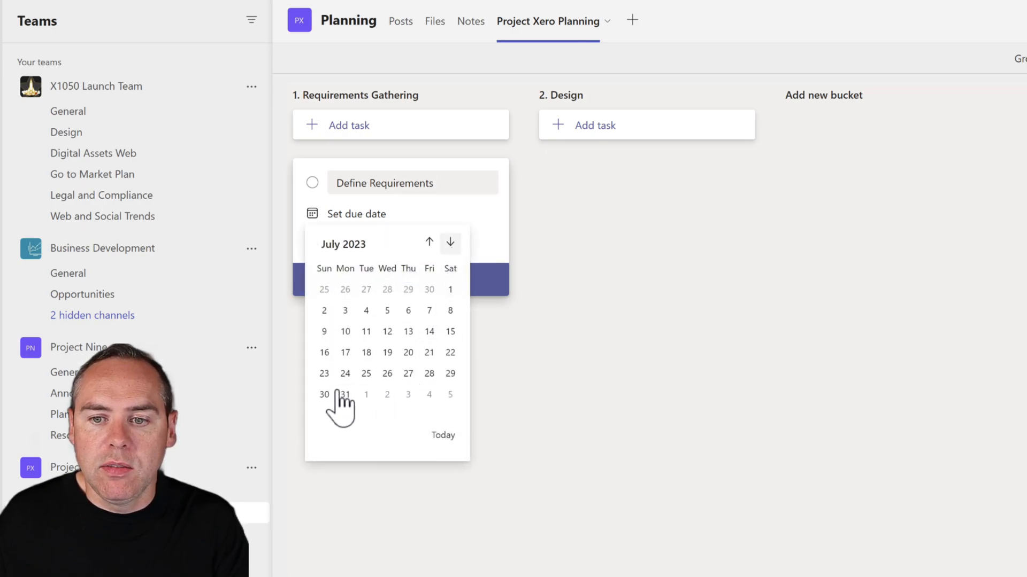
left_click(346, 395)
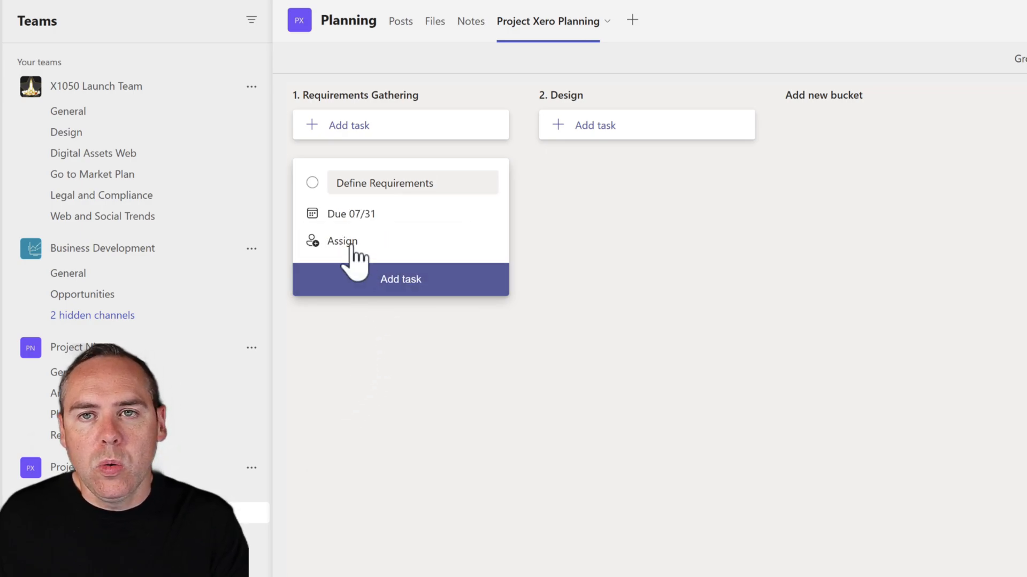
mouse_move(341, 240)
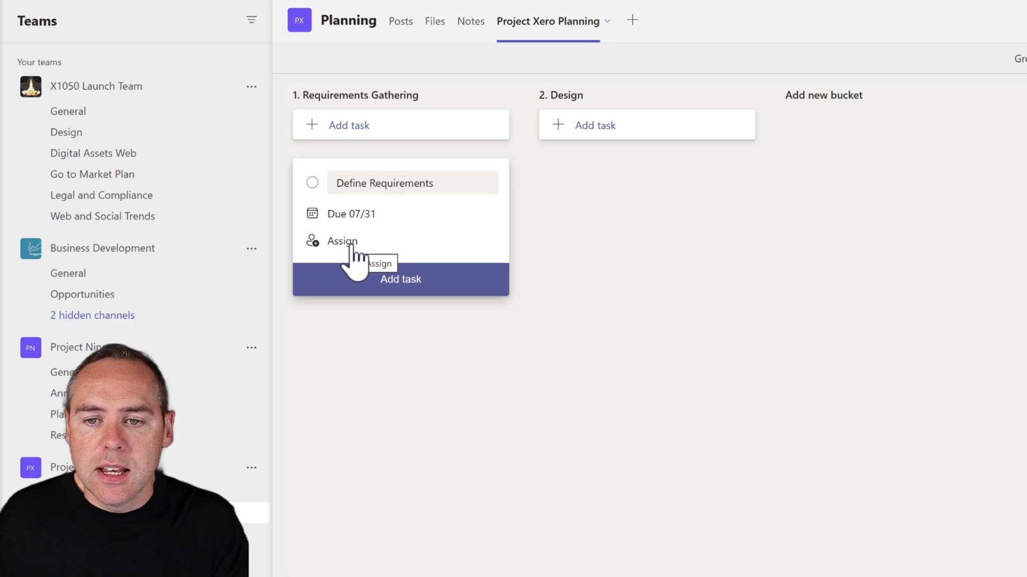
left_click(342, 241)
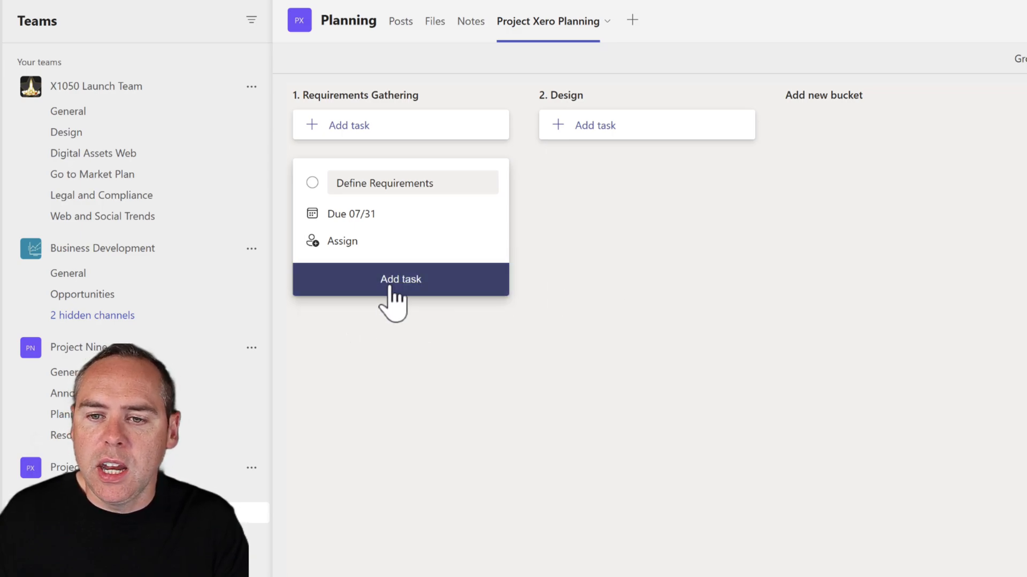
left_click(400, 279)
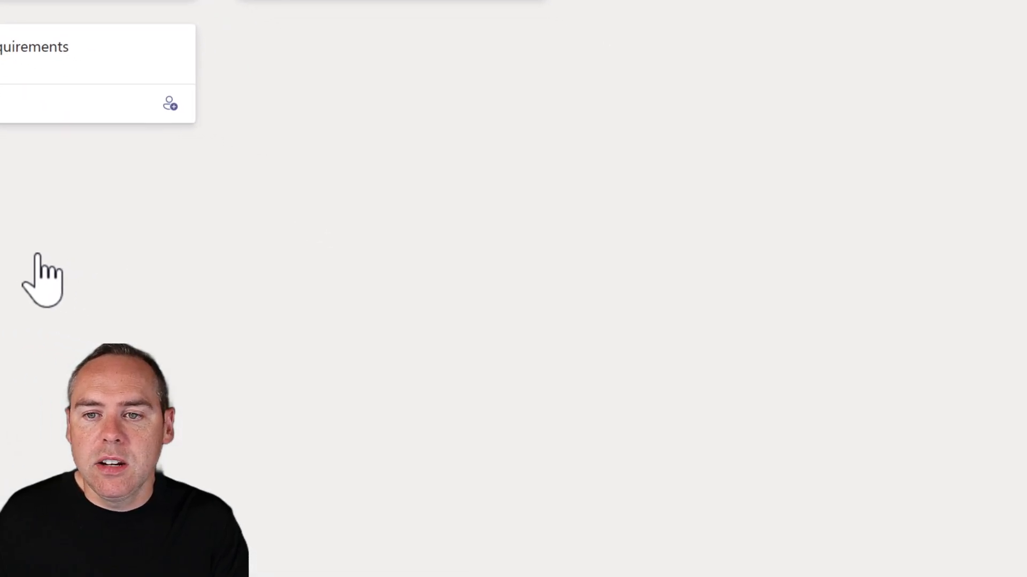
Step: Show the details of the Define Requirements task
left_click(34, 46)
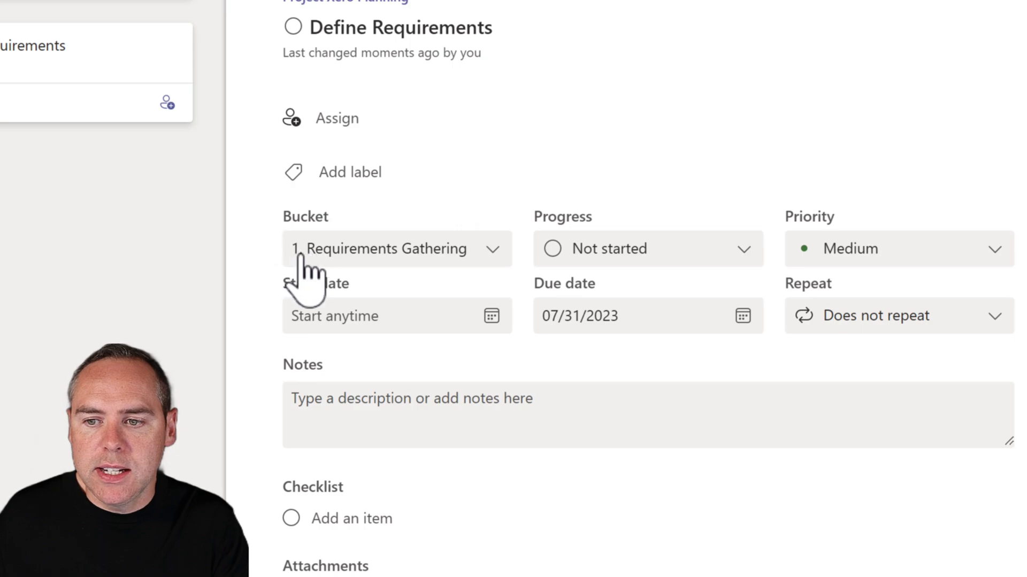
mouse_move(426, 321)
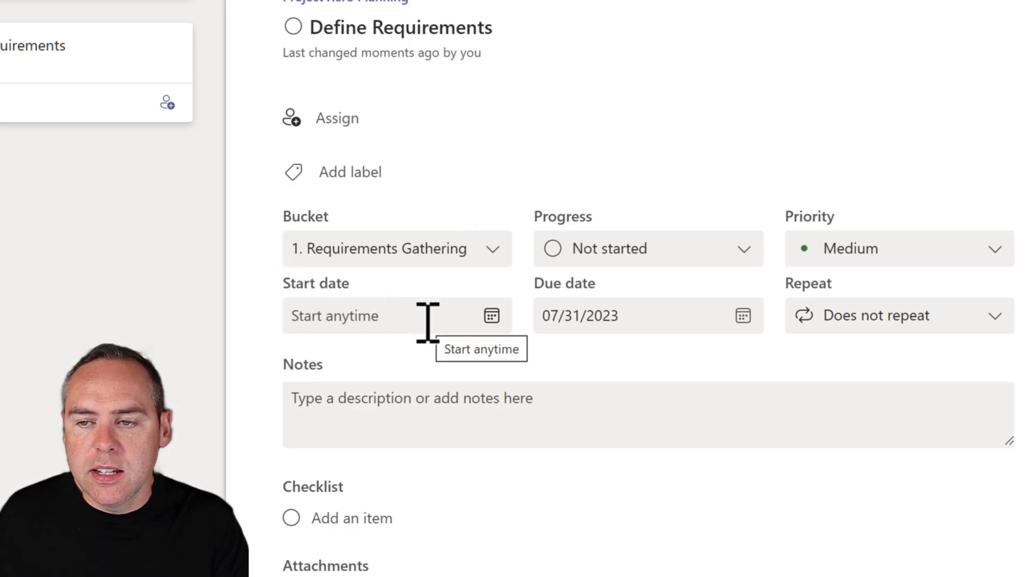
mouse_move(481, 429)
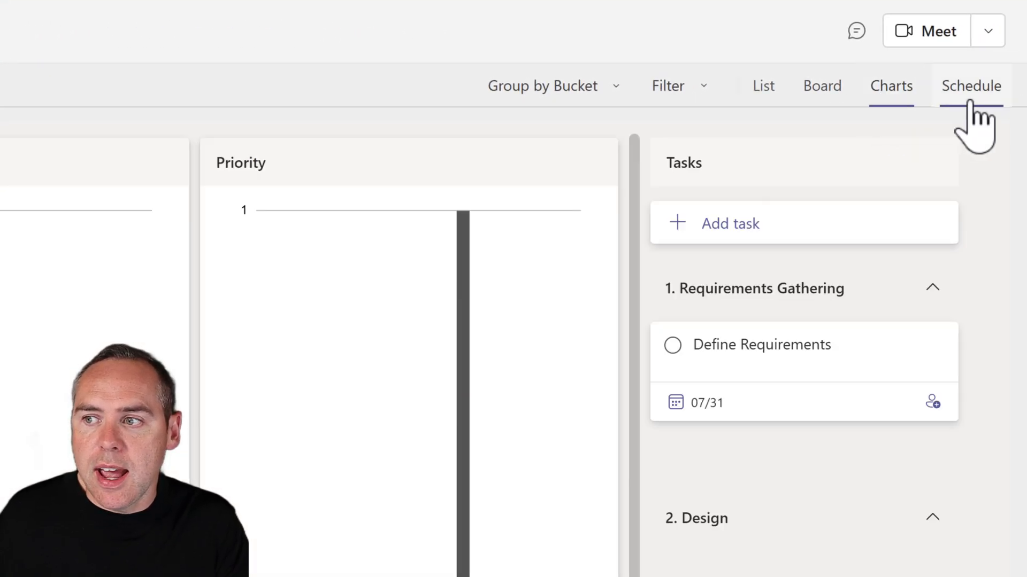
Step: Switch the Project Xero Planning plan to the monthly Schedule view
left_click(970, 86)
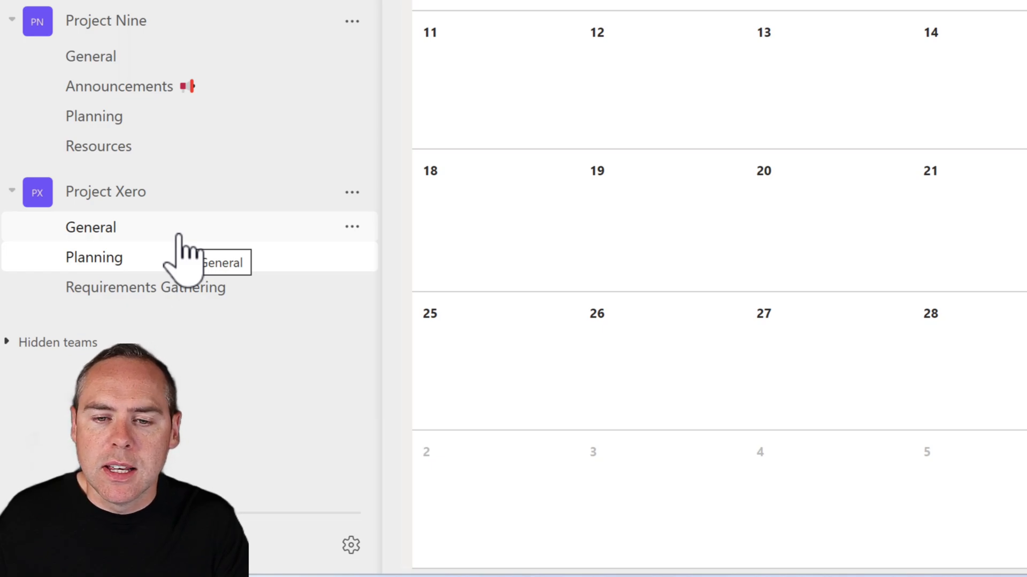
Step: Return to Project Xero's General channel from the left team list
left_click(90, 226)
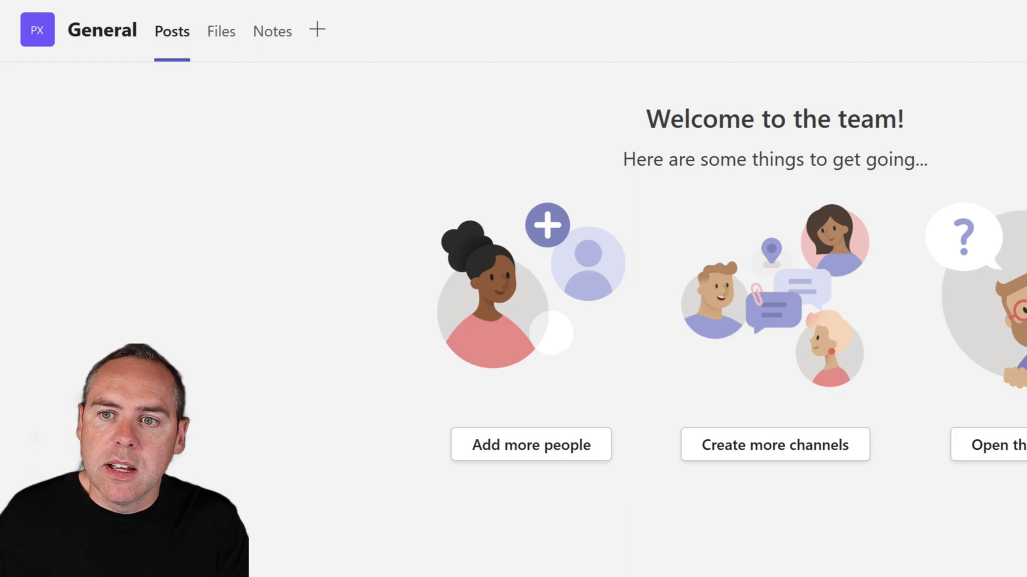
mouse_move(318, 31)
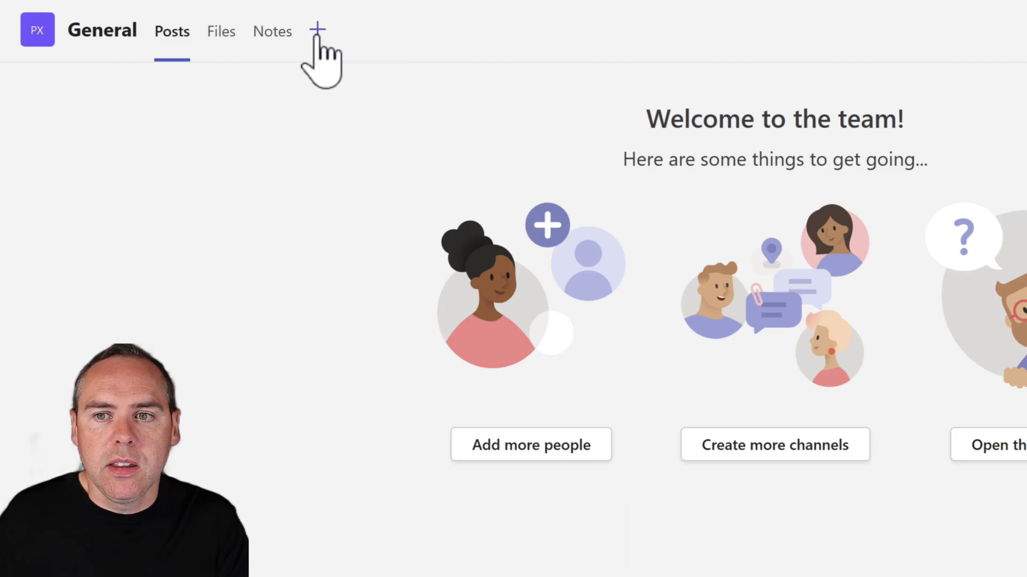
Step: Start adding a new tab to the General channel and browse the list templates
left_click(317, 31)
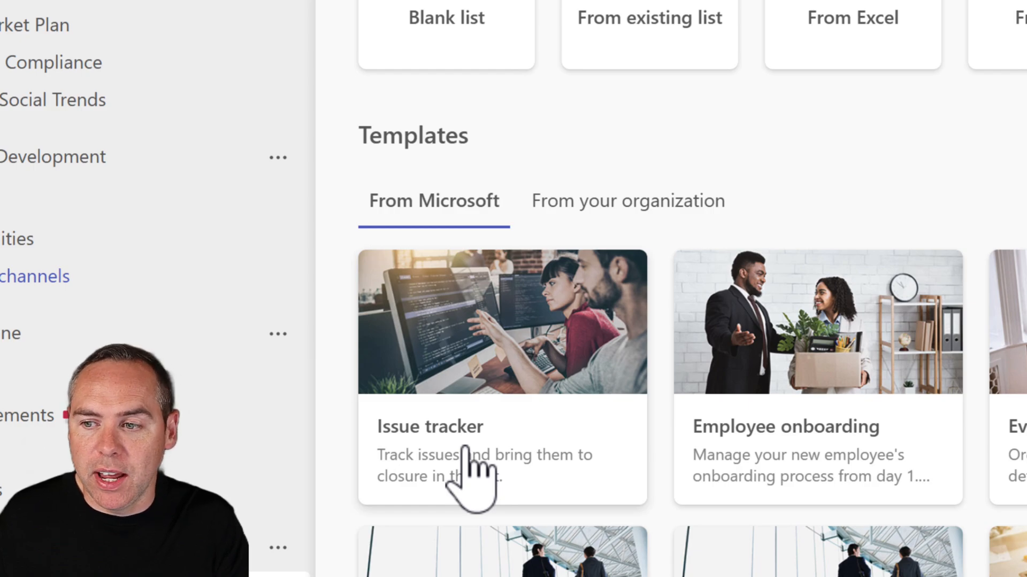
scroll("down", 3)
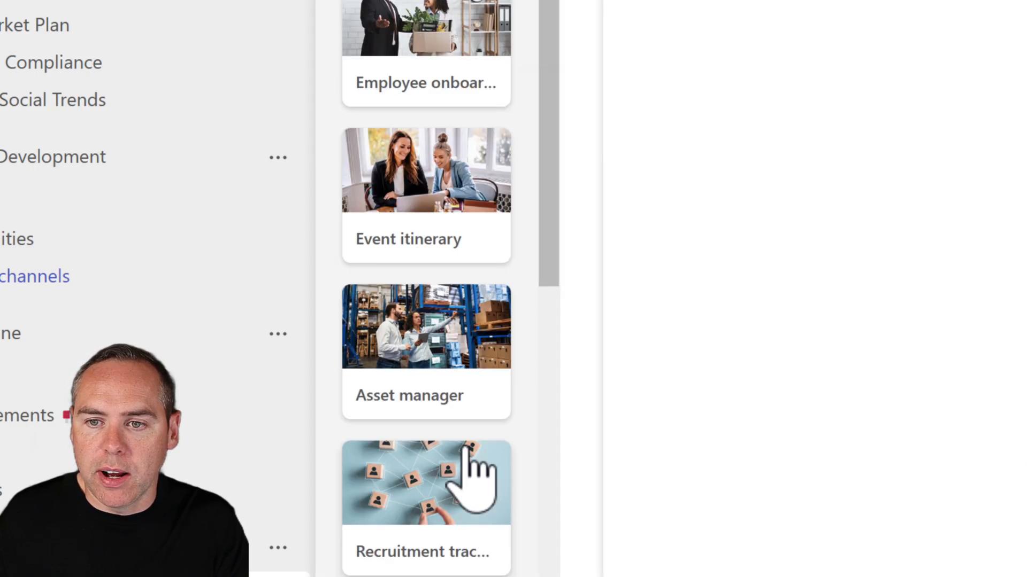
Step: Preview the Issue tracker template and use it for the new list
left_click(426, 481)
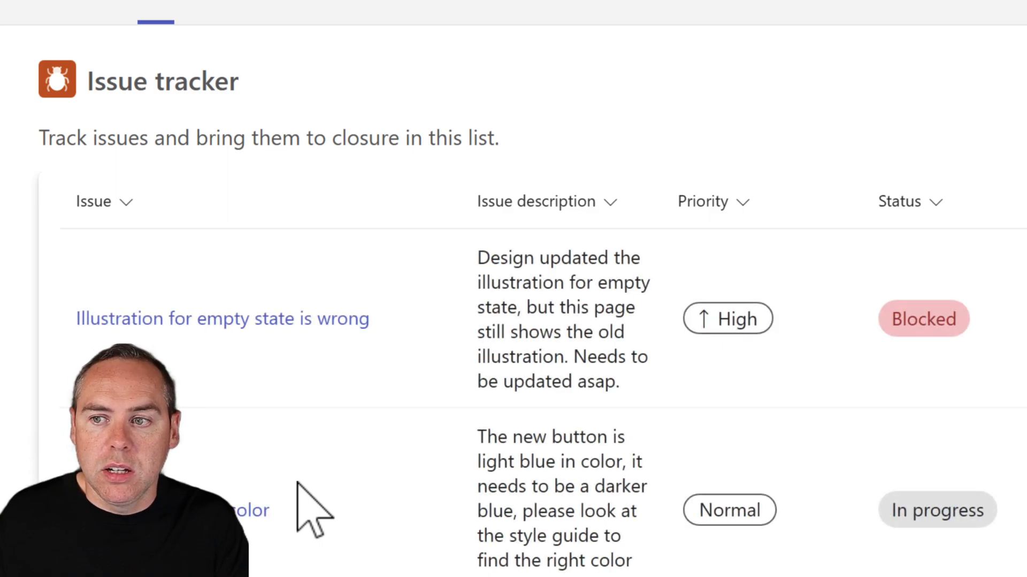
mouse_move(340, 521)
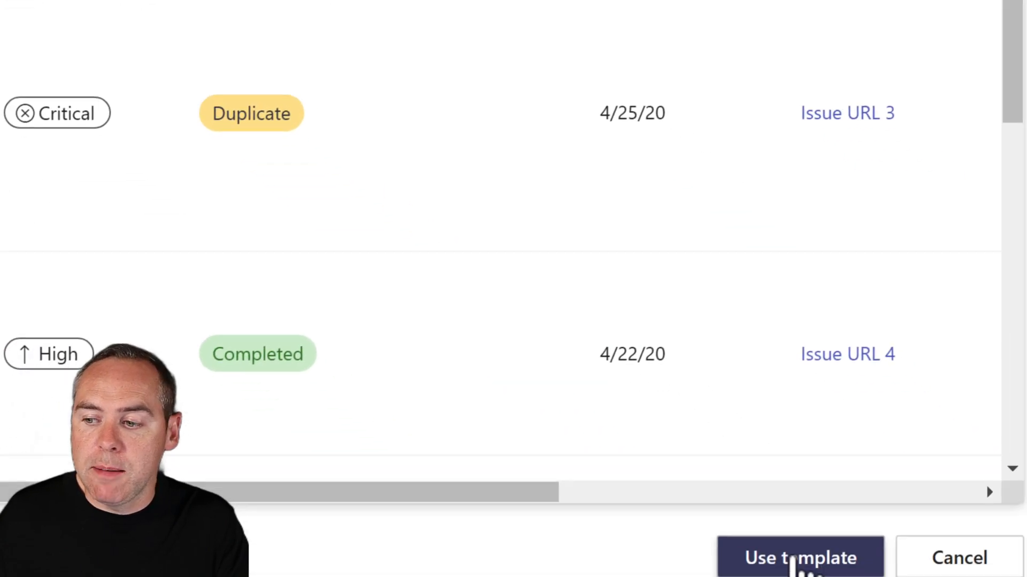
left_click(799, 558)
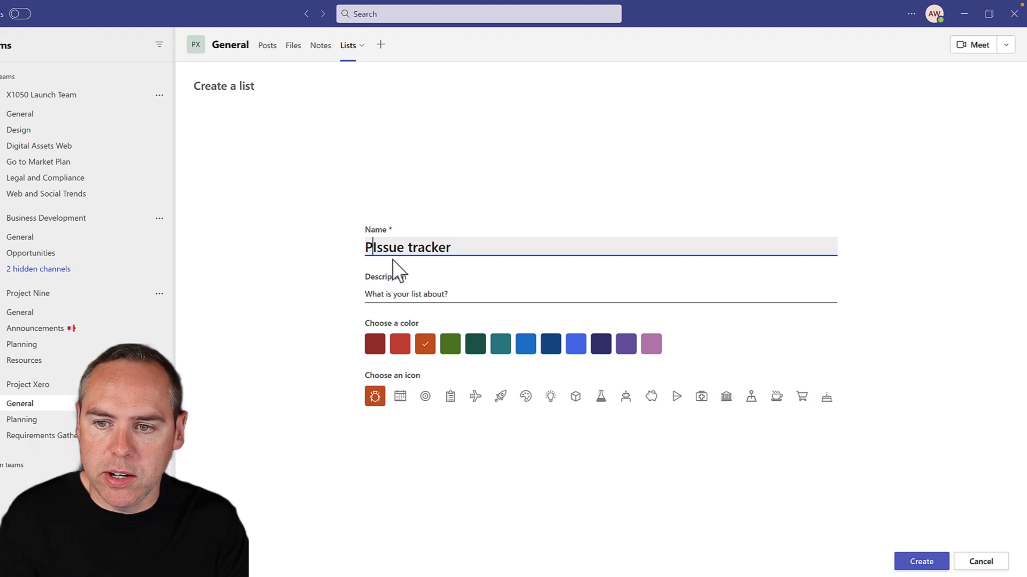
Step: Name the list Project Xero Issue Tracker, colour it dark blue, and create it
type("Projext Xero")
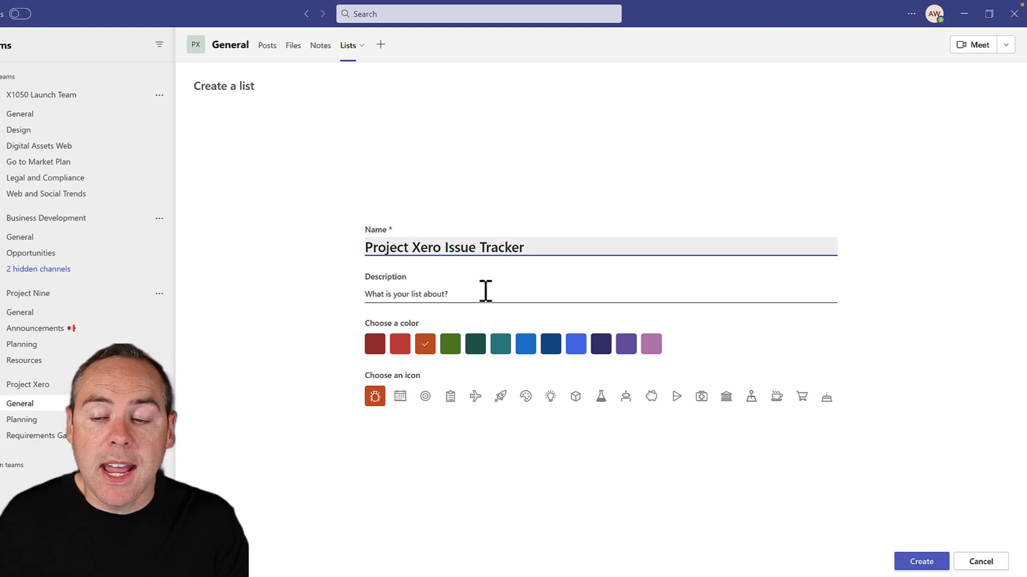
left_click(450, 395)
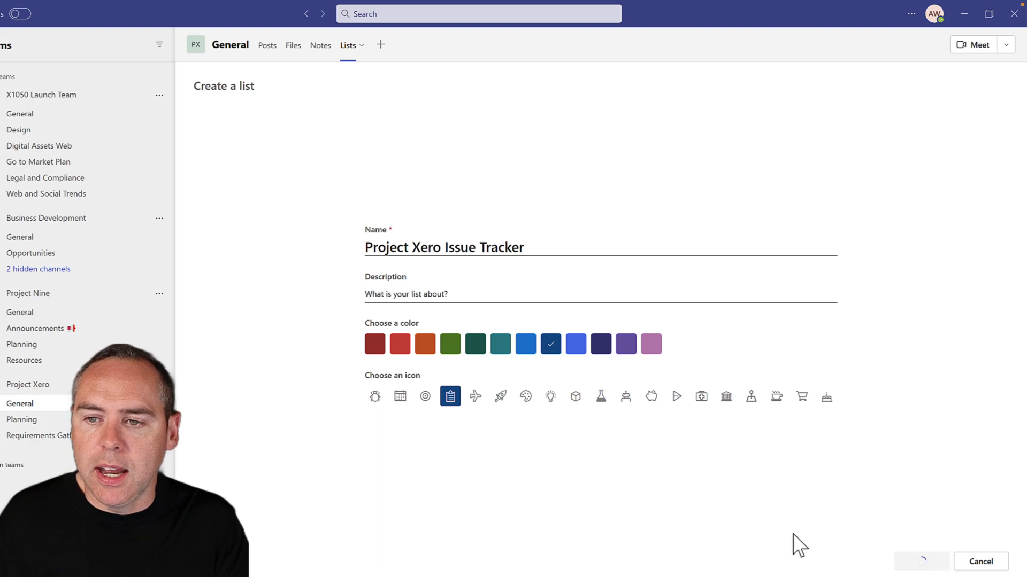
left_click(920, 562)
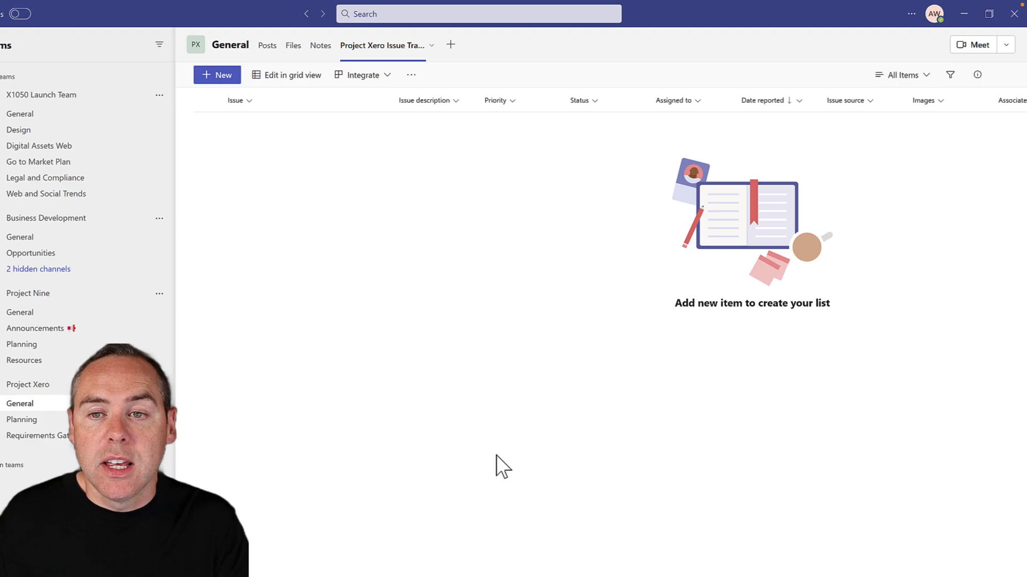
mouse_move(408, 394)
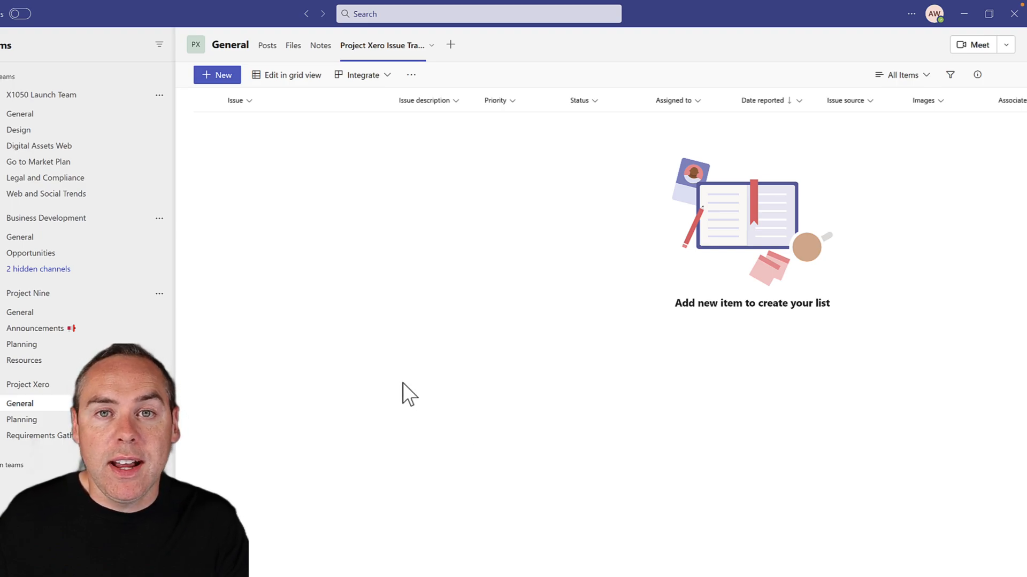
mouse_move(223, 75)
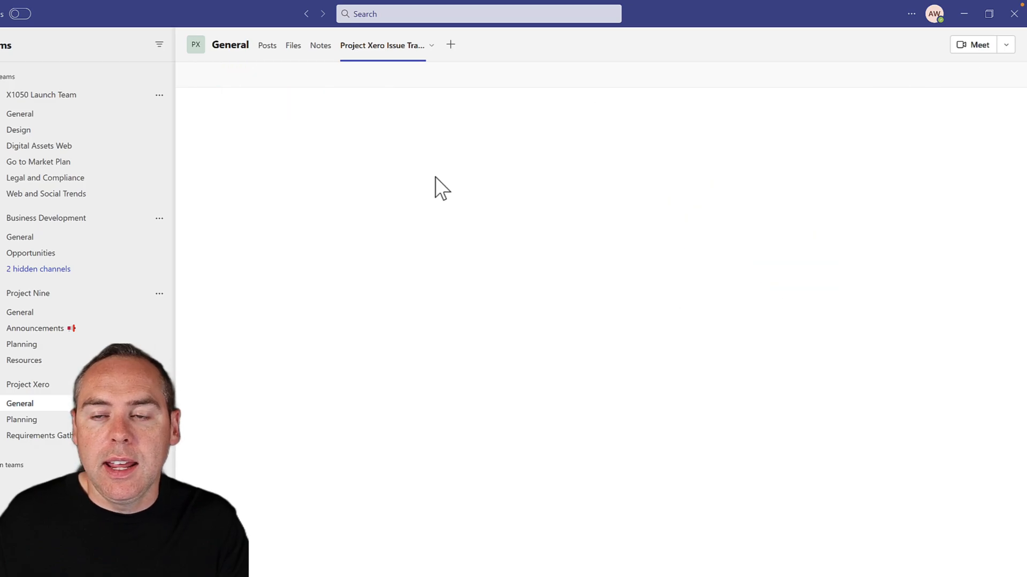
left_click(451, 45)
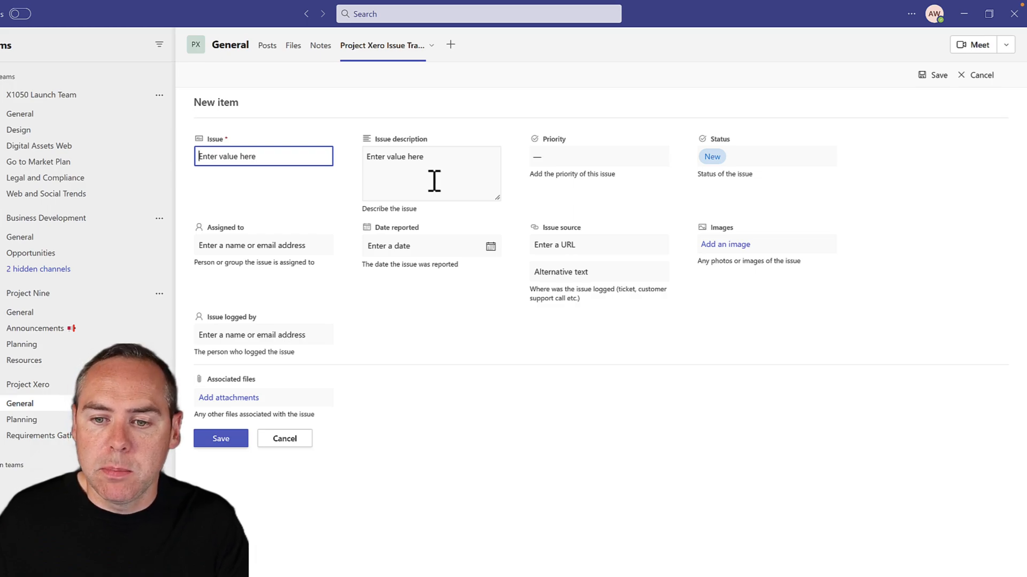
mouse_move(471, 327)
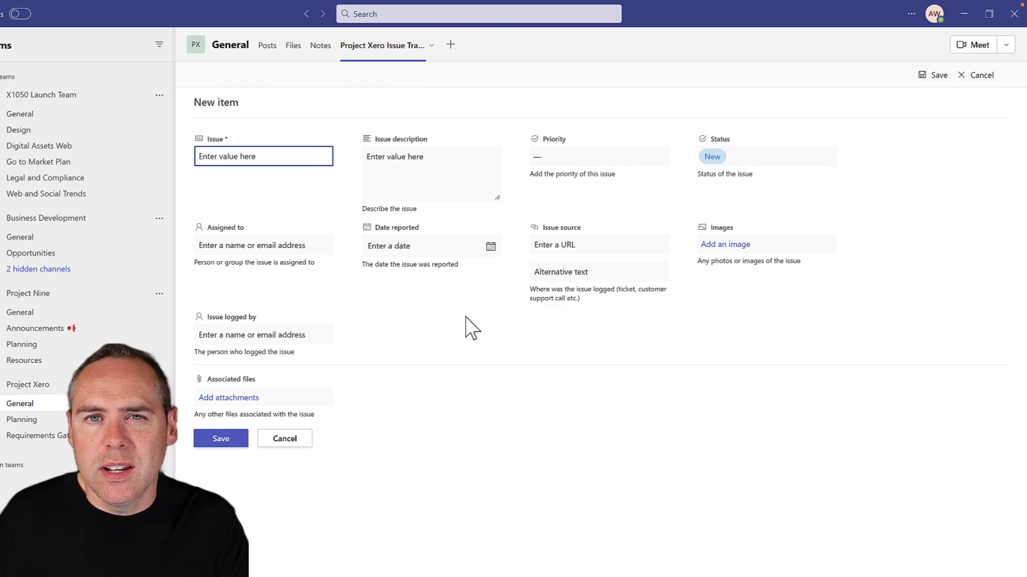
mouse_move(285, 439)
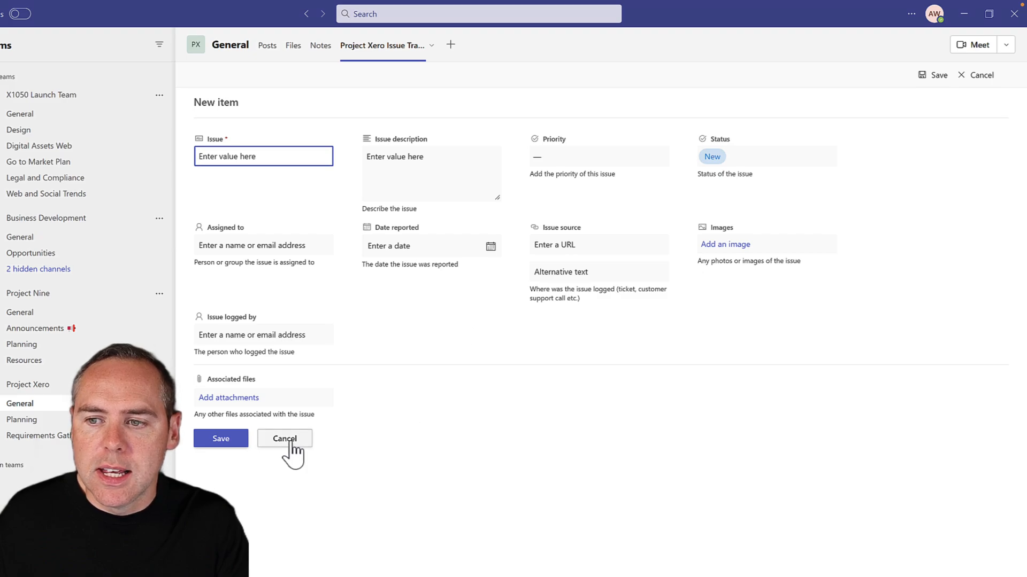
left_click(284, 438)
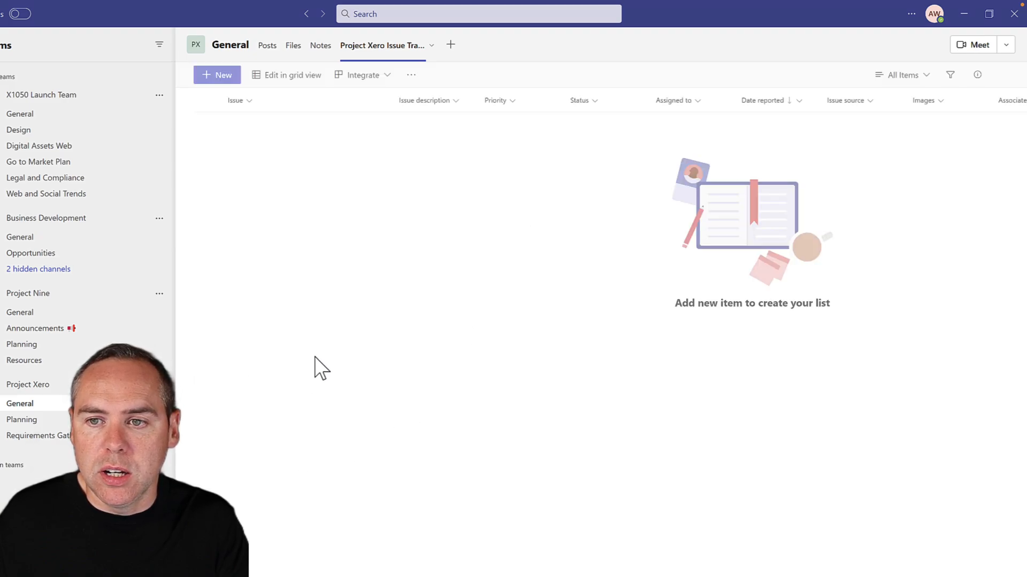
Step: Open the Issue Tracker list in SharePoint and go to its Automate options
left_click(411, 74)
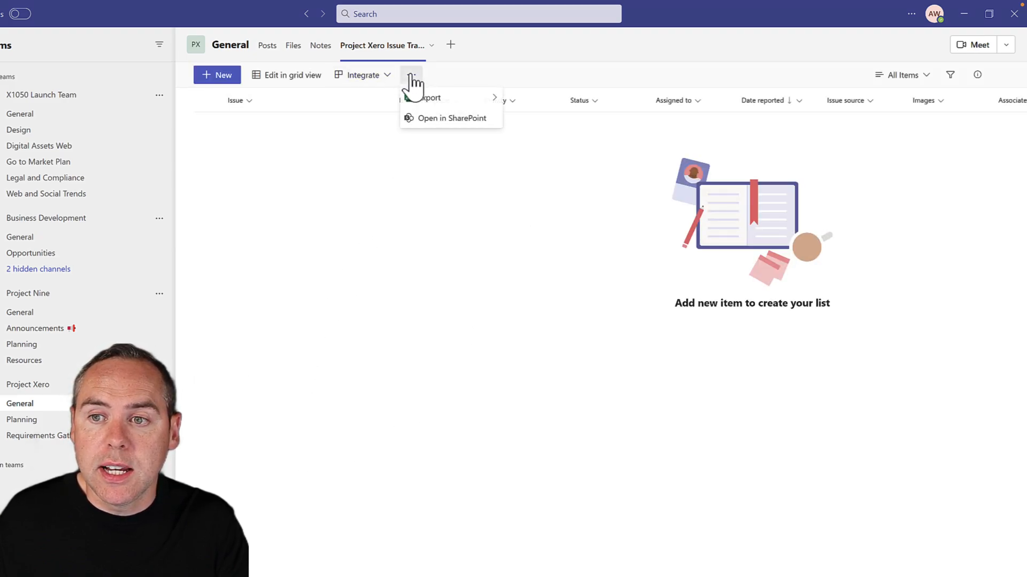
left_click(450, 118)
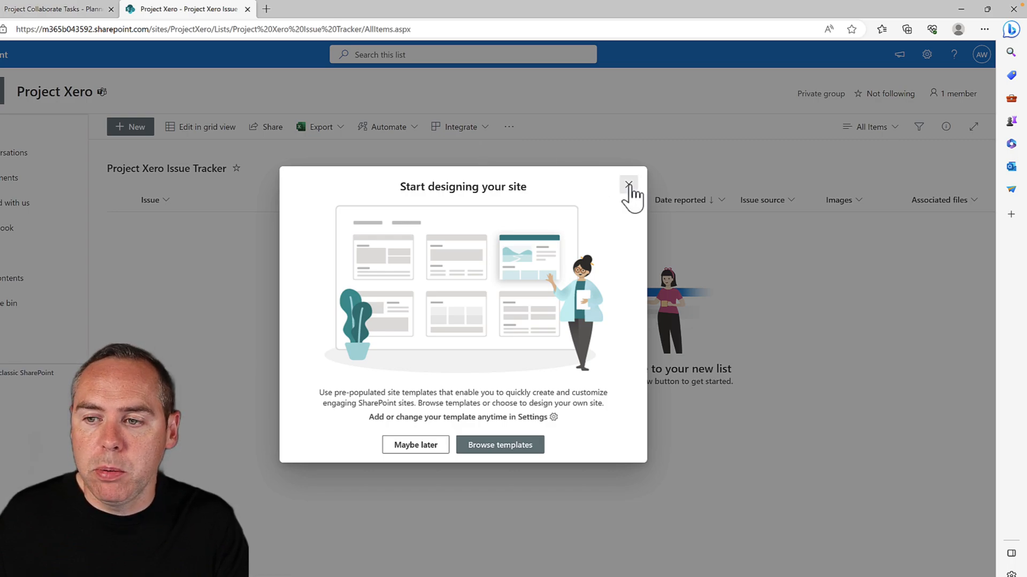
left_click(628, 185)
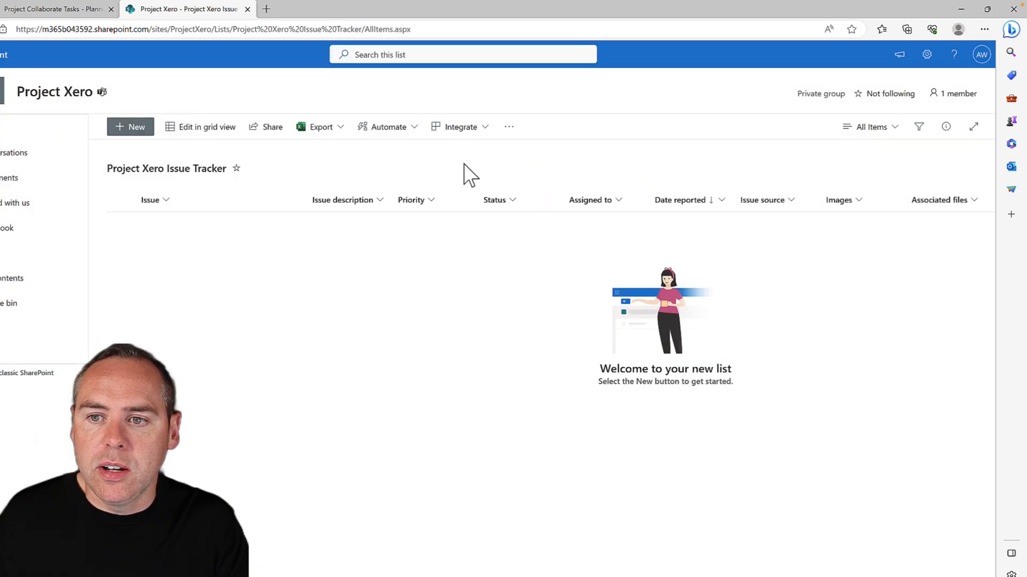
left_click(387, 126)
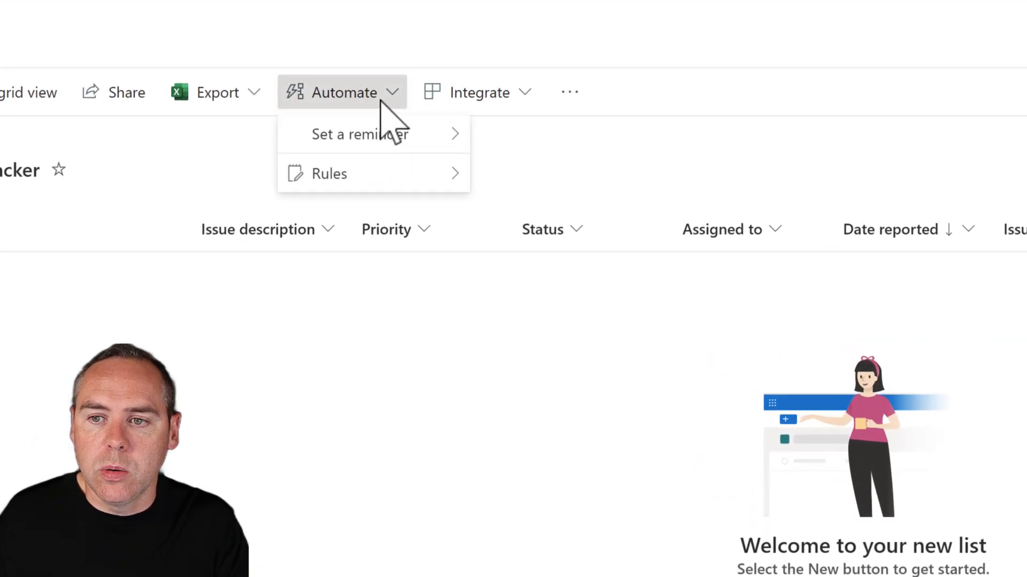
mouse_move(330, 173)
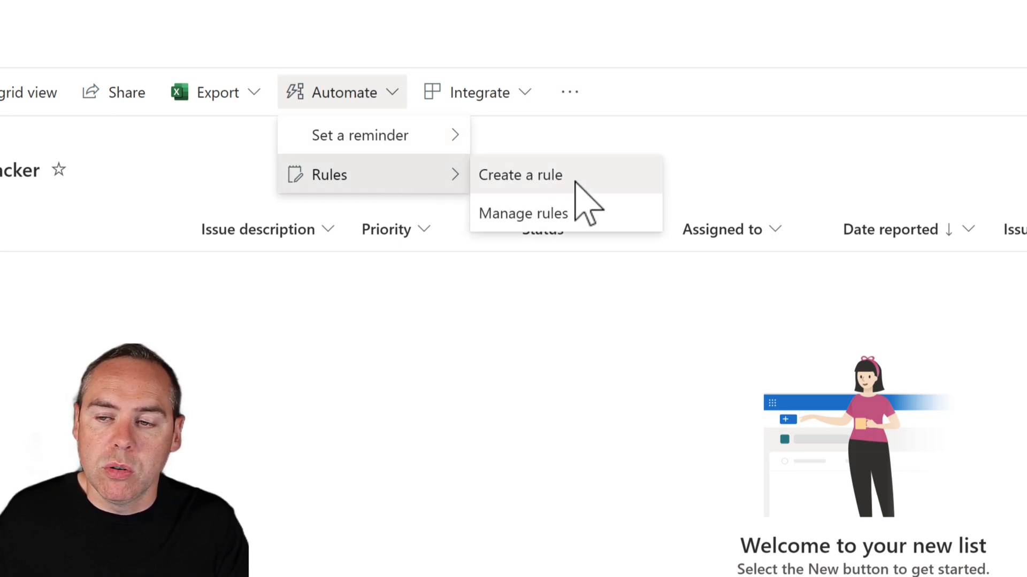
Step: Create a rule that emails a team member when a new item is created
left_click(521, 174)
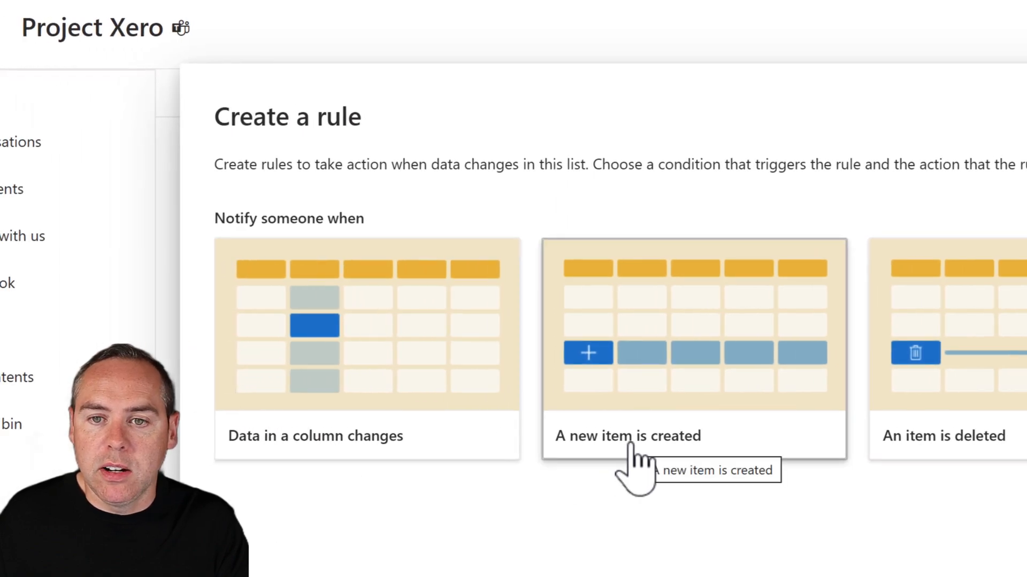
left_click(626, 436)
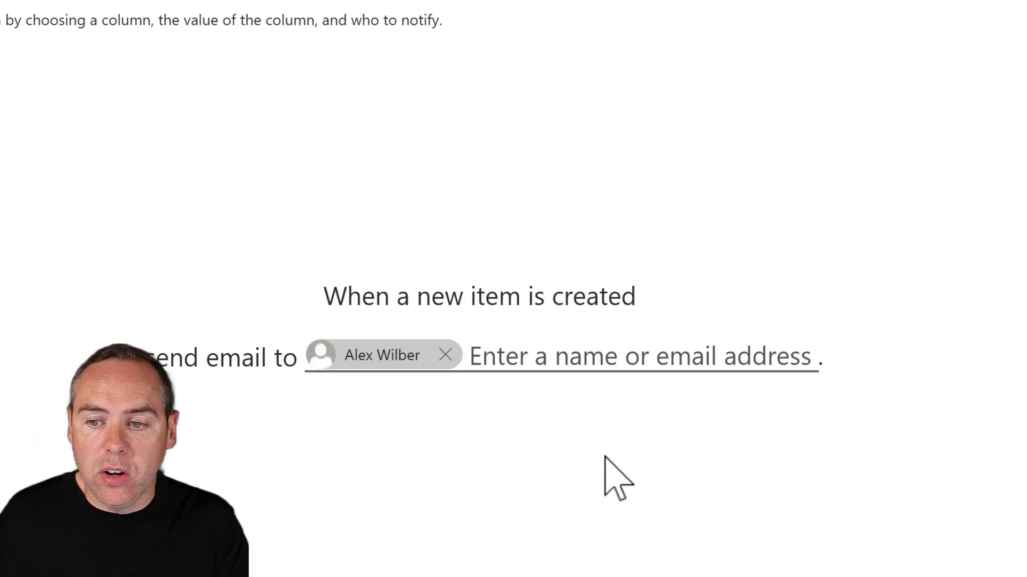
left_click(445, 355)
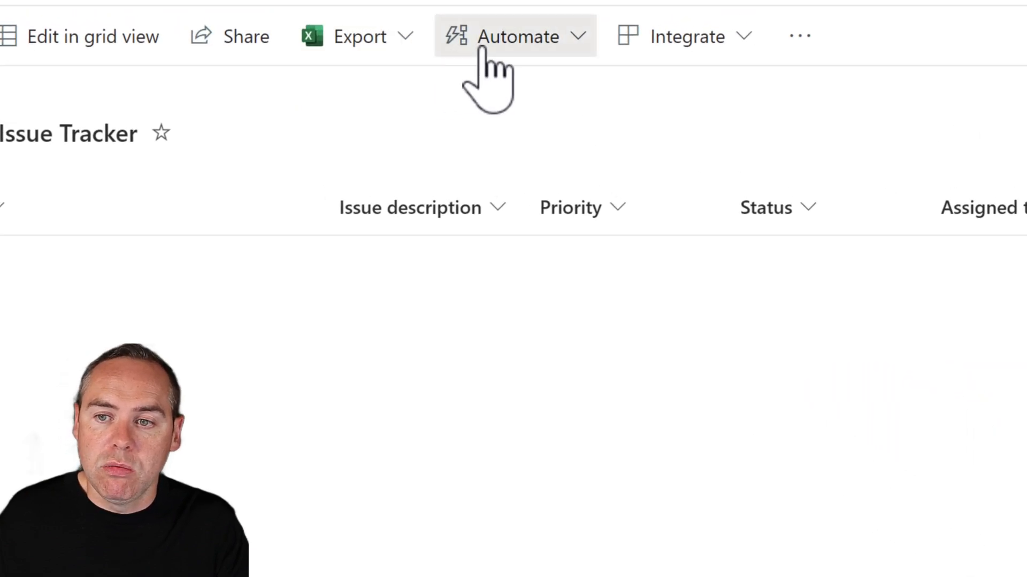
Step: Draft a second rule on the Status column emailing a recipient when an issue becomes Blocked
left_click(517, 37)
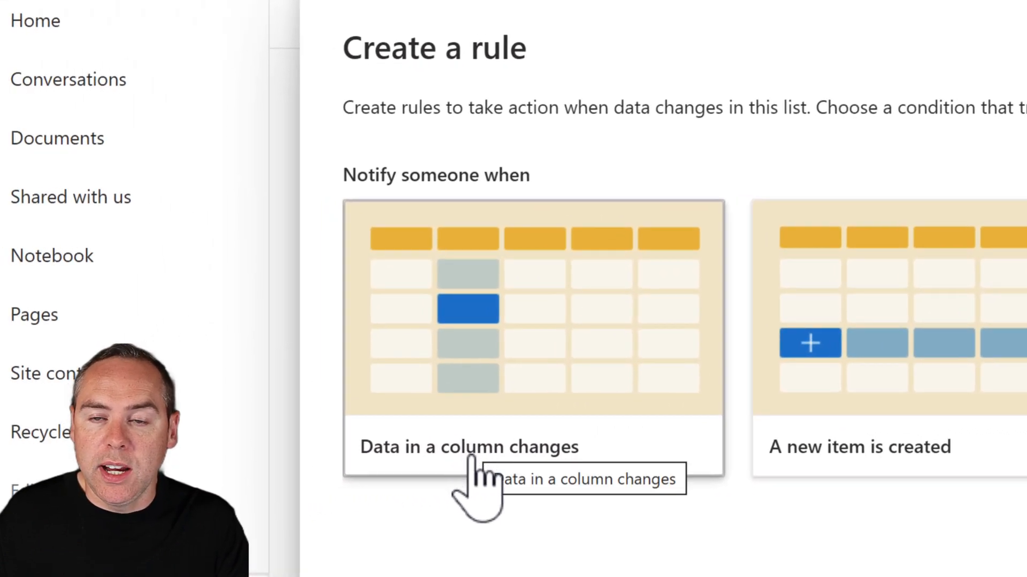
left_click(467, 447)
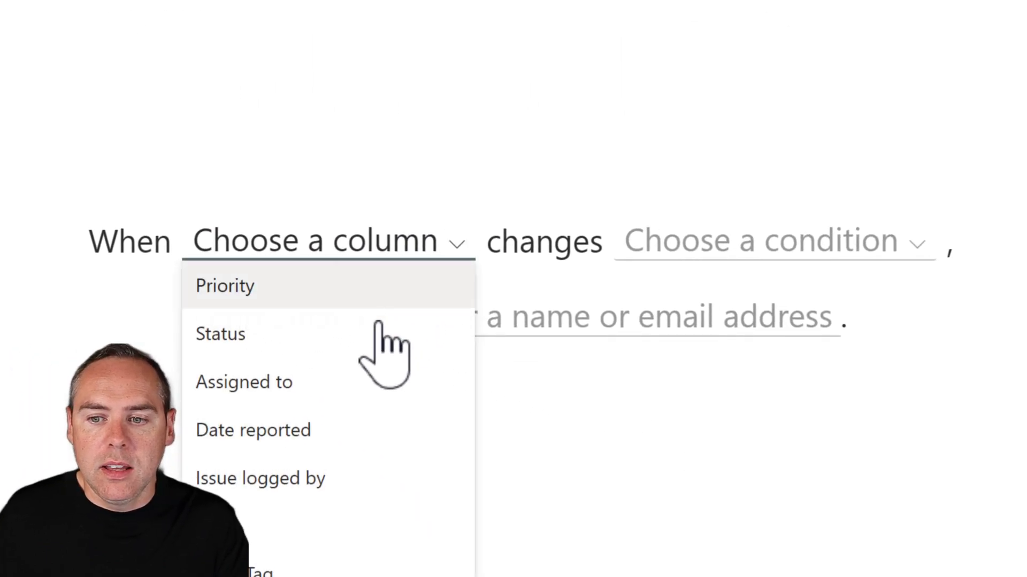
left_click(220, 334)
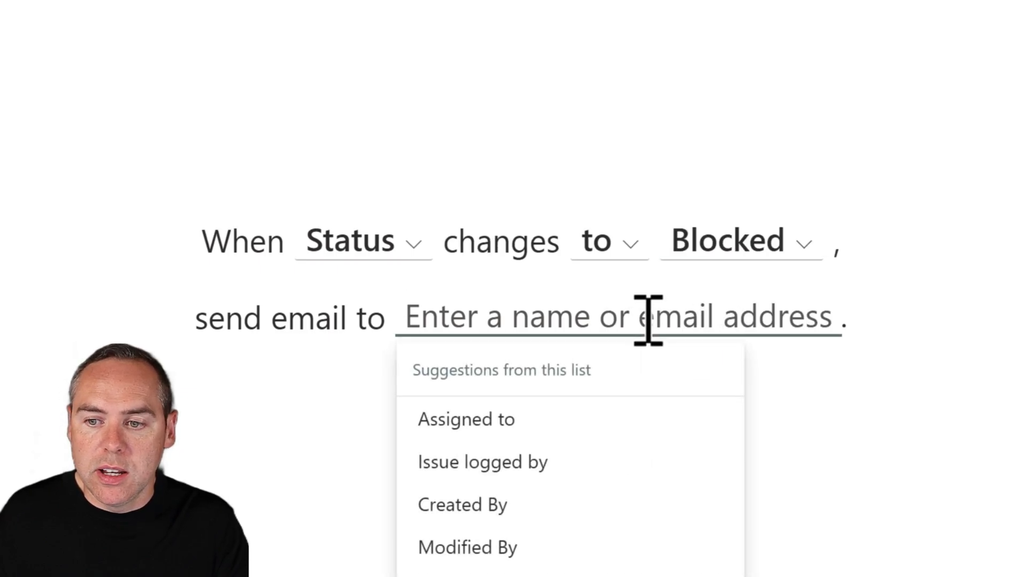
left_click(465, 419)
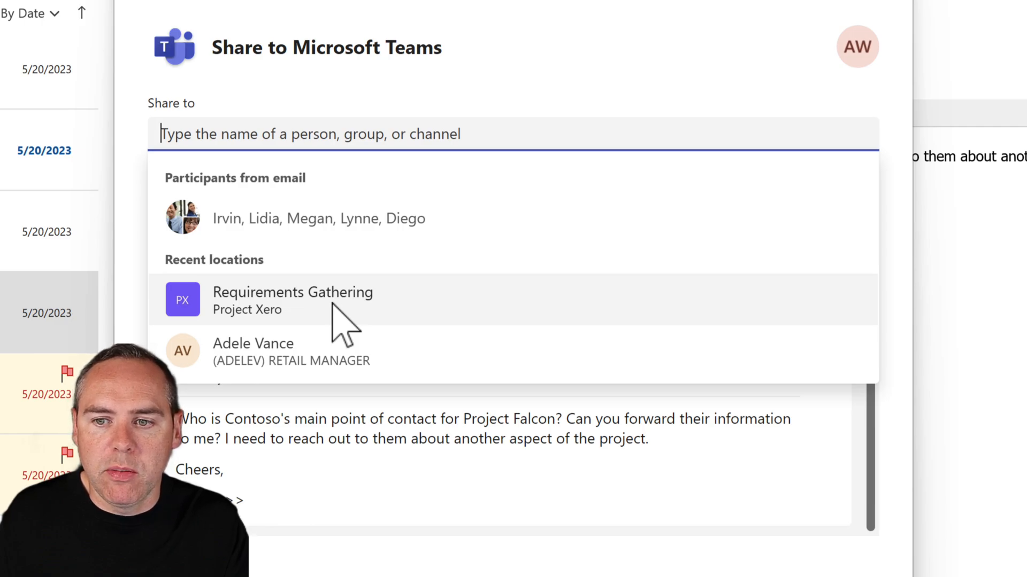
Step: Share the email to Project Xero > General with the note 'Can we check this out and go back to Irvin please?'
type("Xero")
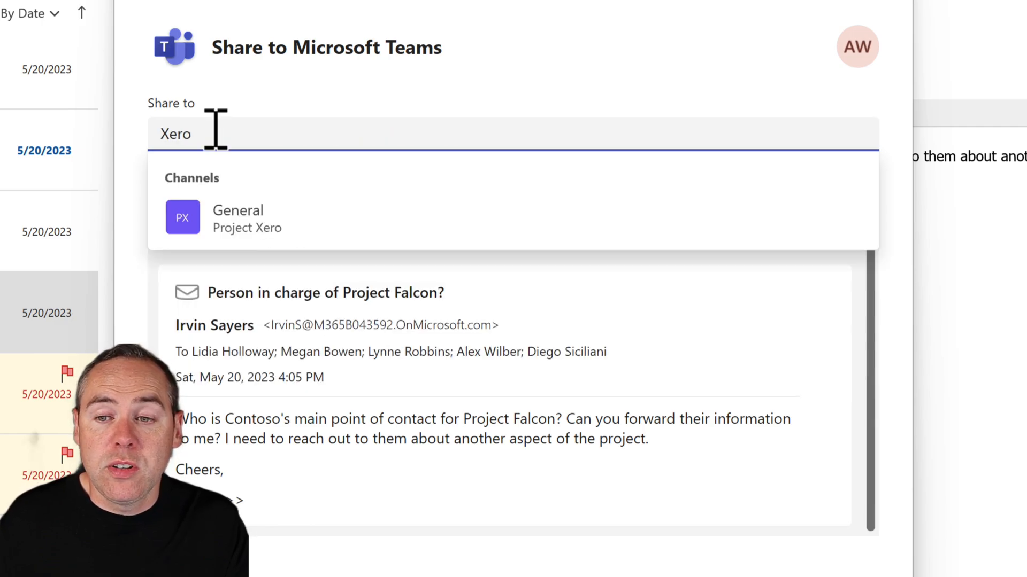
mouse_move(357, 252)
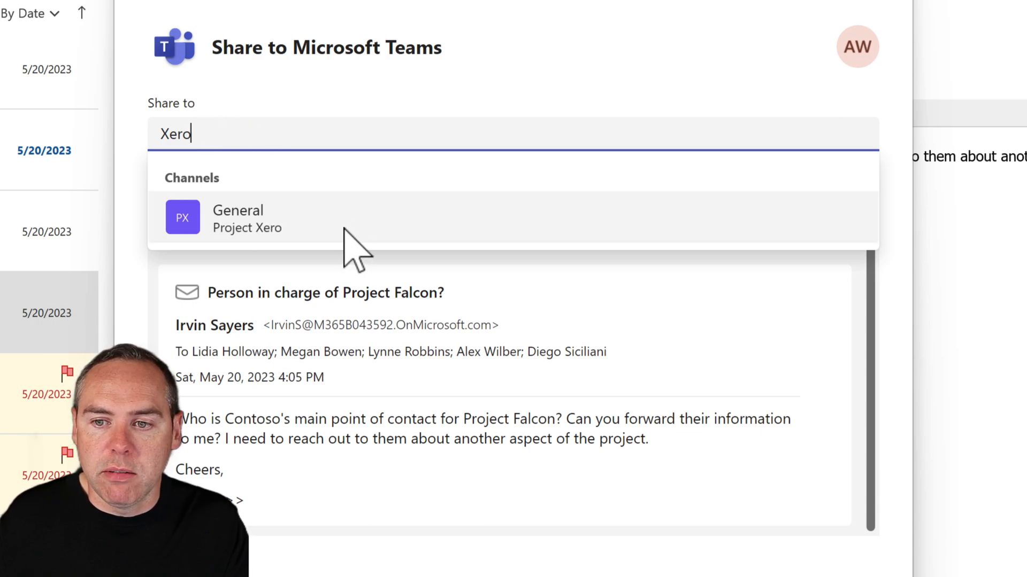
left_click(247, 217)
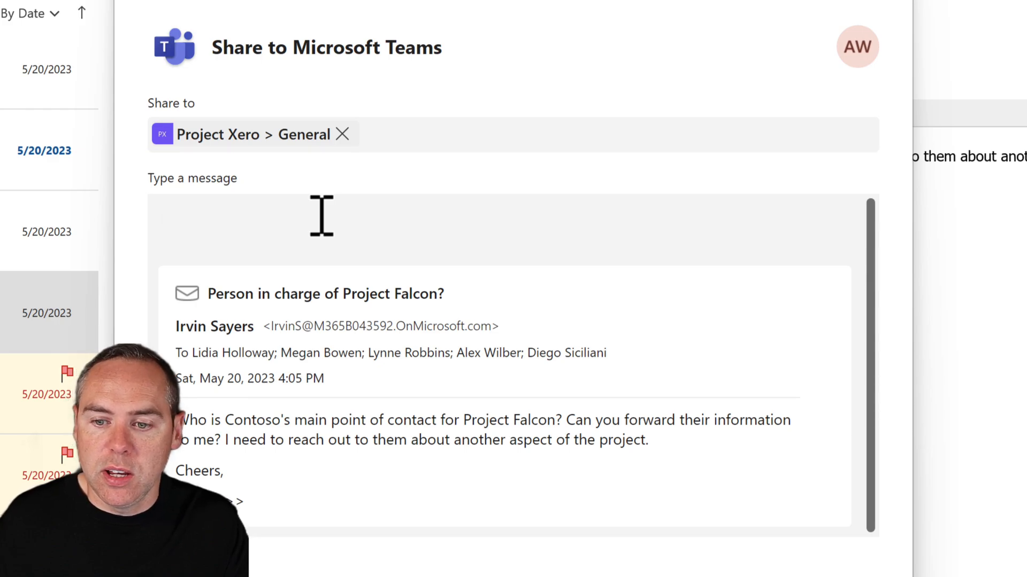
type("Can we check this out and go back to Irvin please?")
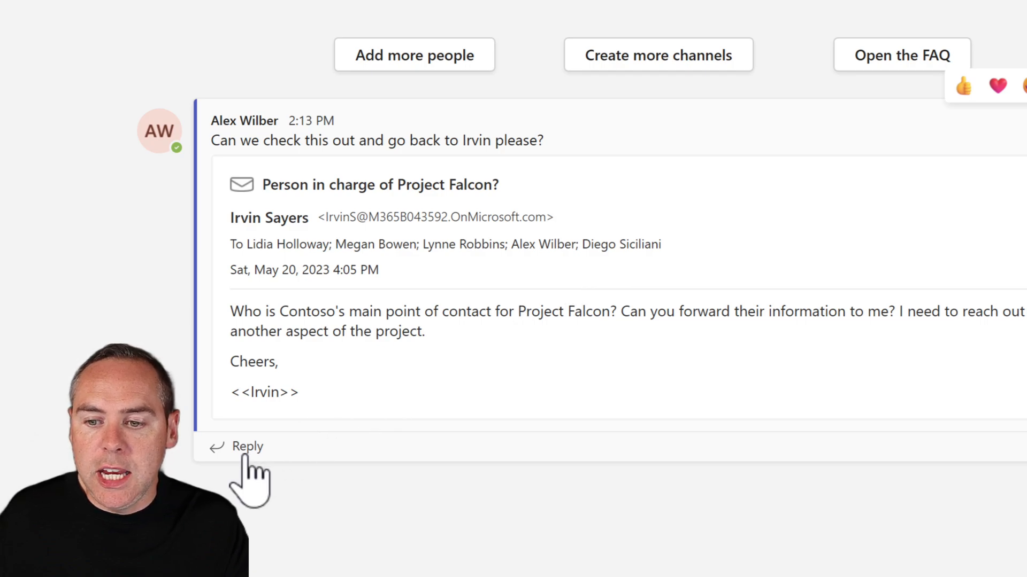
Step: Switch from General to the Requirements Gathering channel of Project Xero
left_click(247, 447)
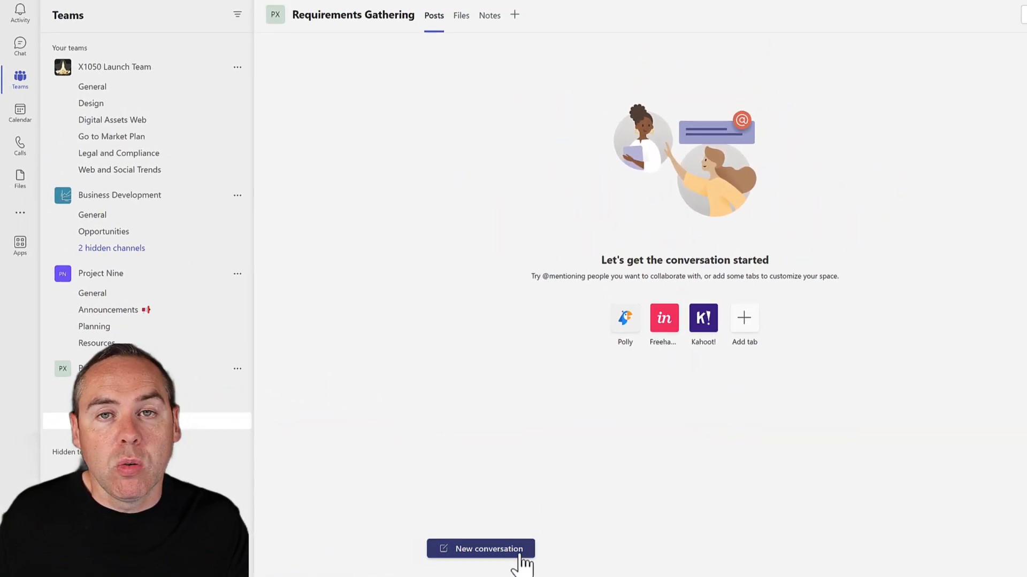
Step: Send an announcement 'Requirements Gathering Information' stating all requirements must be defined in MoSCoW
left_click(480, 548)
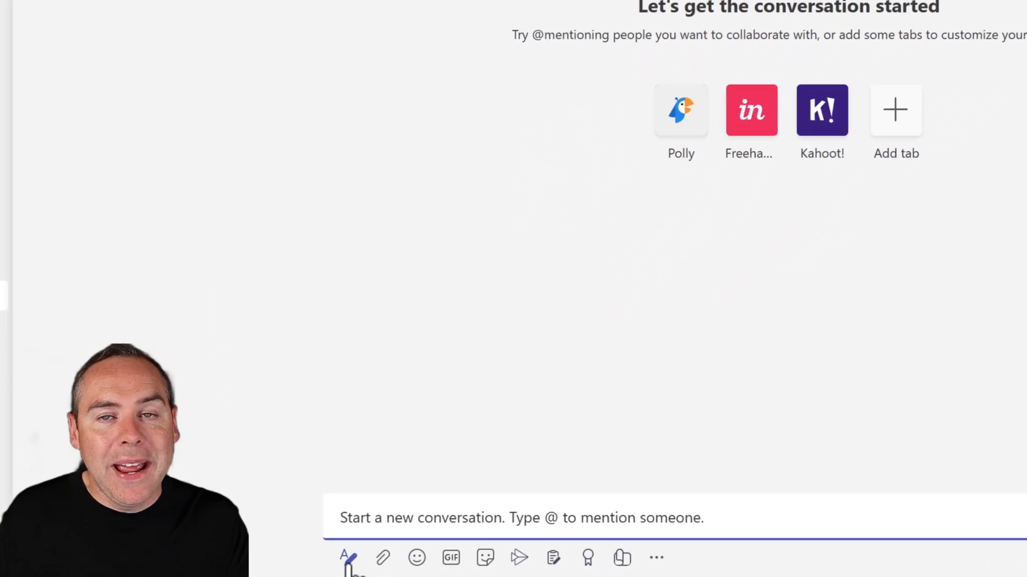
left_click(347, 558)
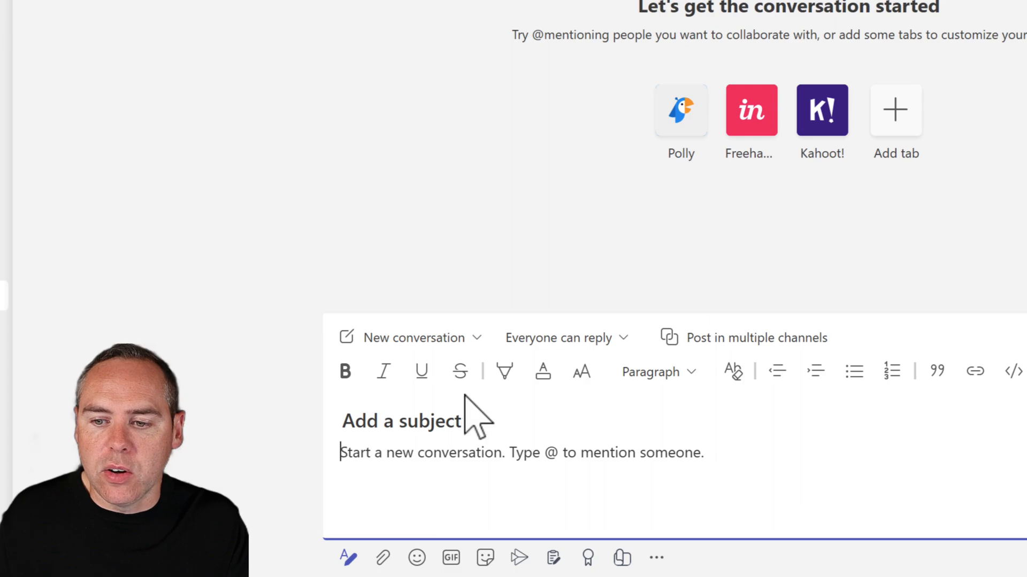
left_click(413, 337)
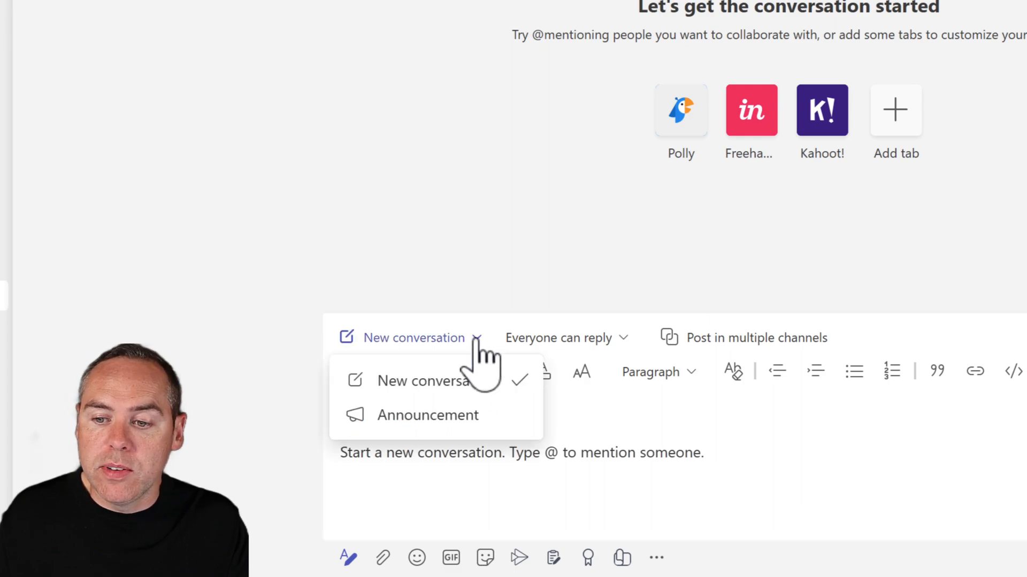
left_click(428, 415)
type("We need to have all Requirements defined in MoSCoW")
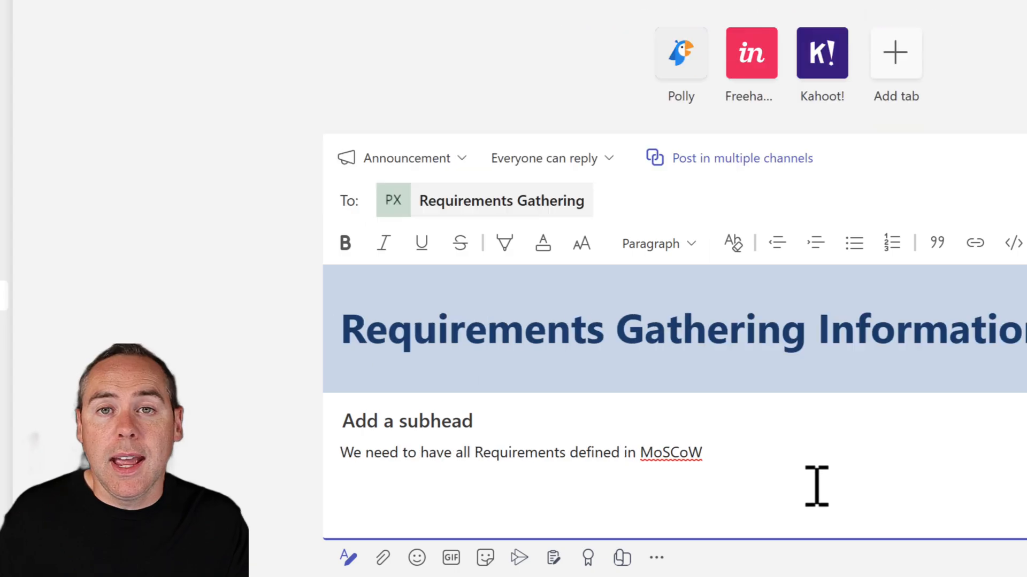
left_click(518, 558)
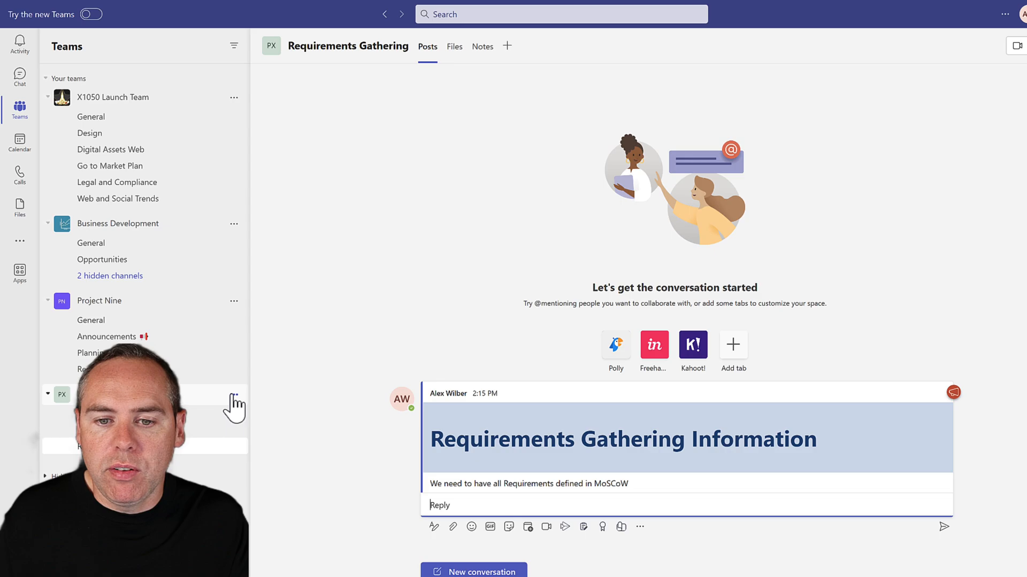
Step: Add Adele Vance, the retail manager, to the Project Xero team as a member
left_click(235, 396)
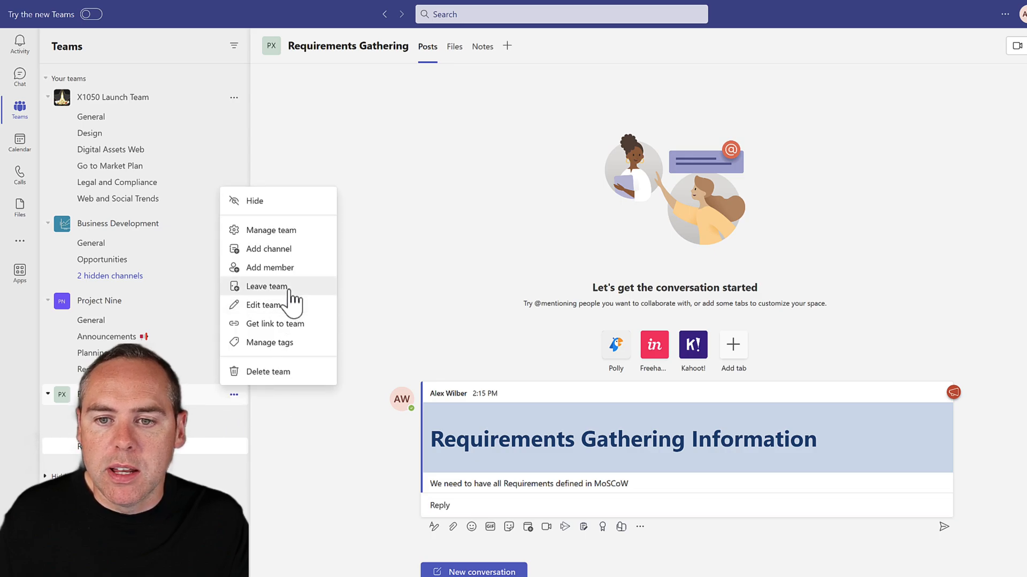
left_click(268, 267)
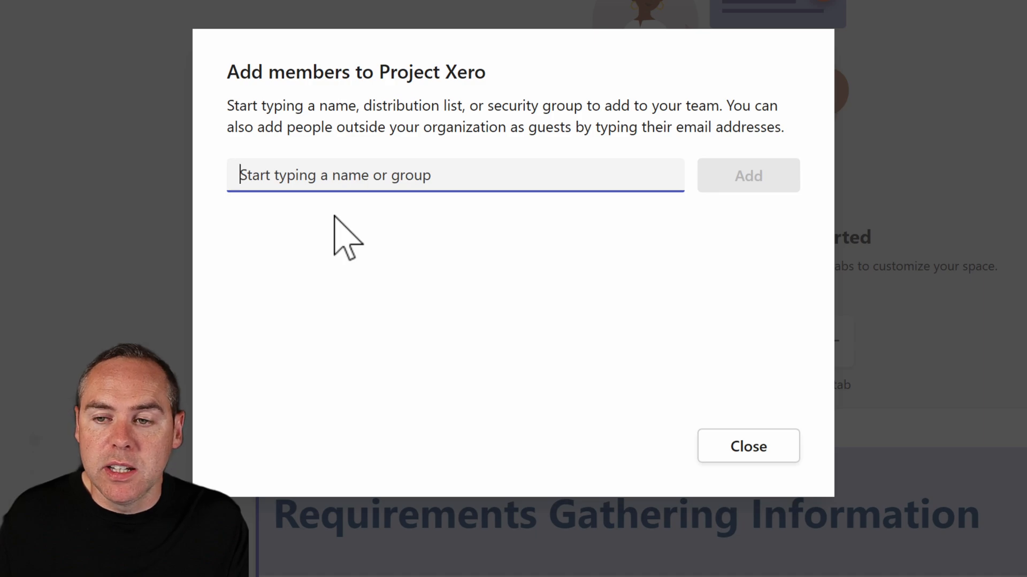
type("Adele")
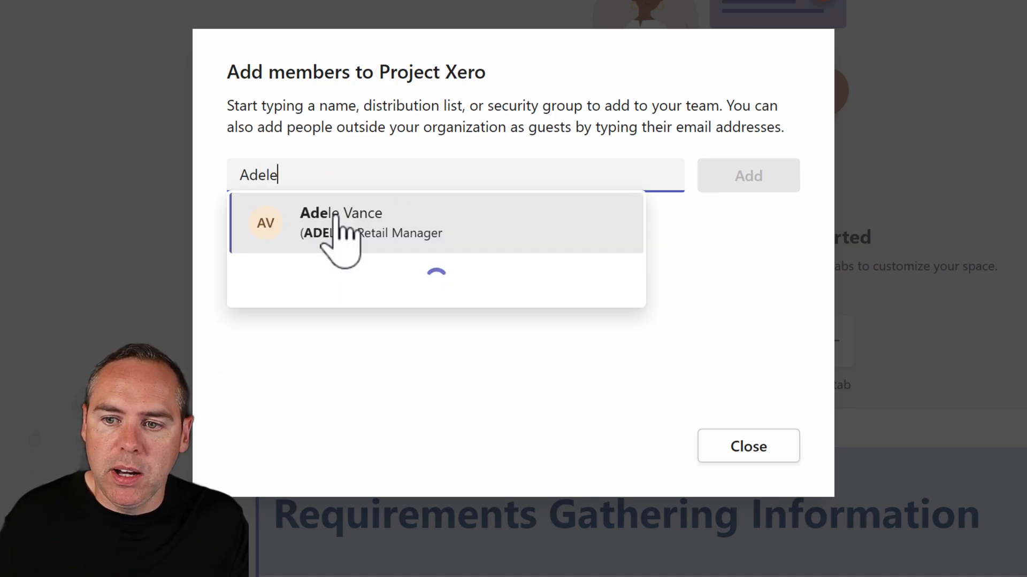
left_click(340, 222)
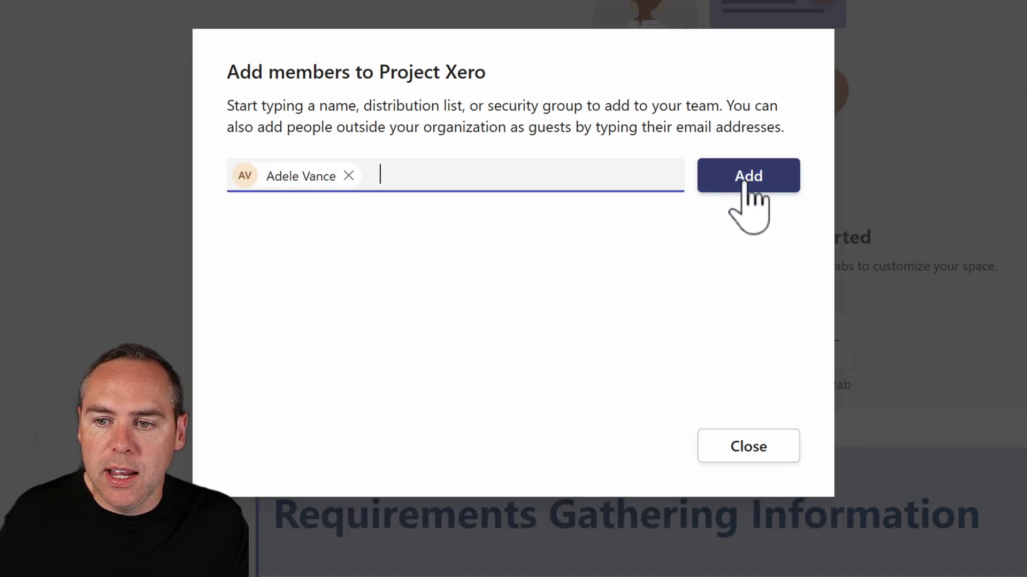
left_click(748, 176)
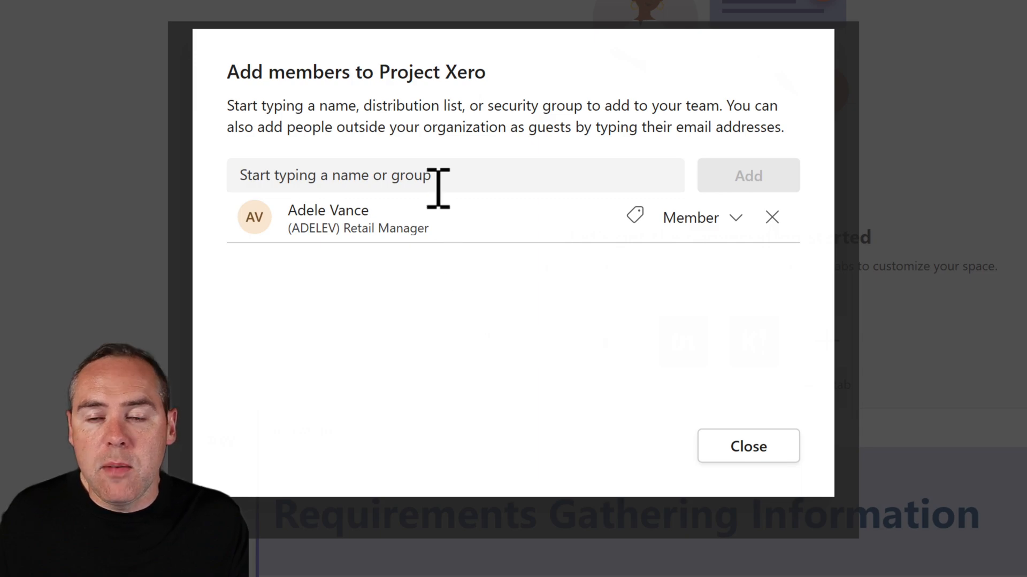
Step: Add Nestor Wilke, the director, to the team and make him an owner
type("Nes")
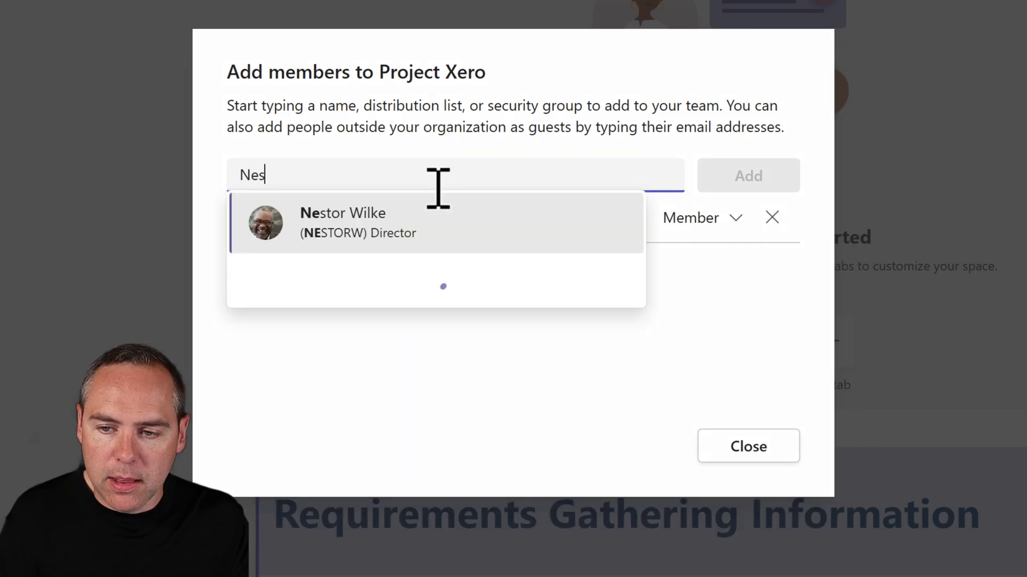
type("tor Wilke")
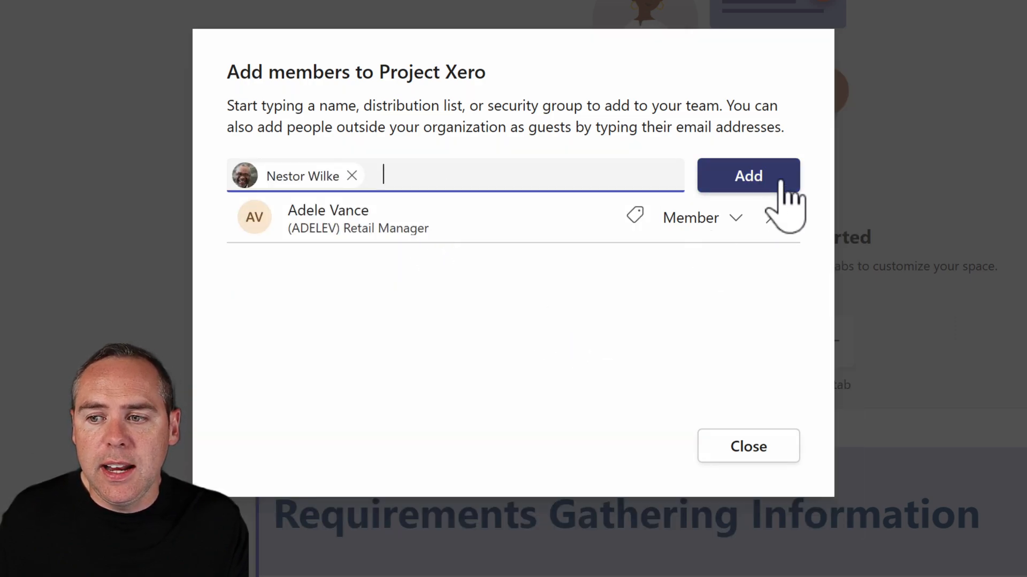
left_click(748, 176)
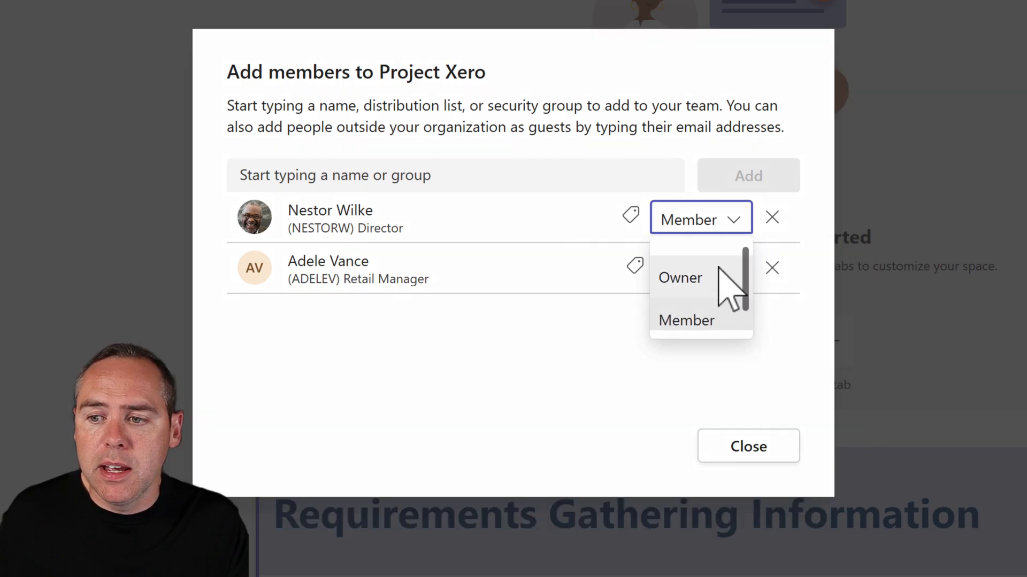
left_click(685, 320)
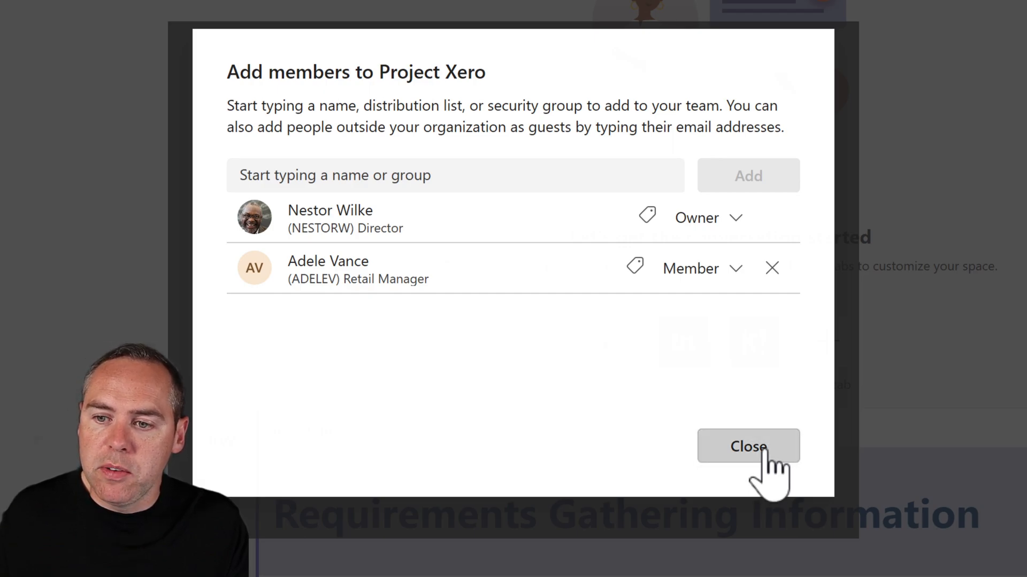
left_click(748, 447)
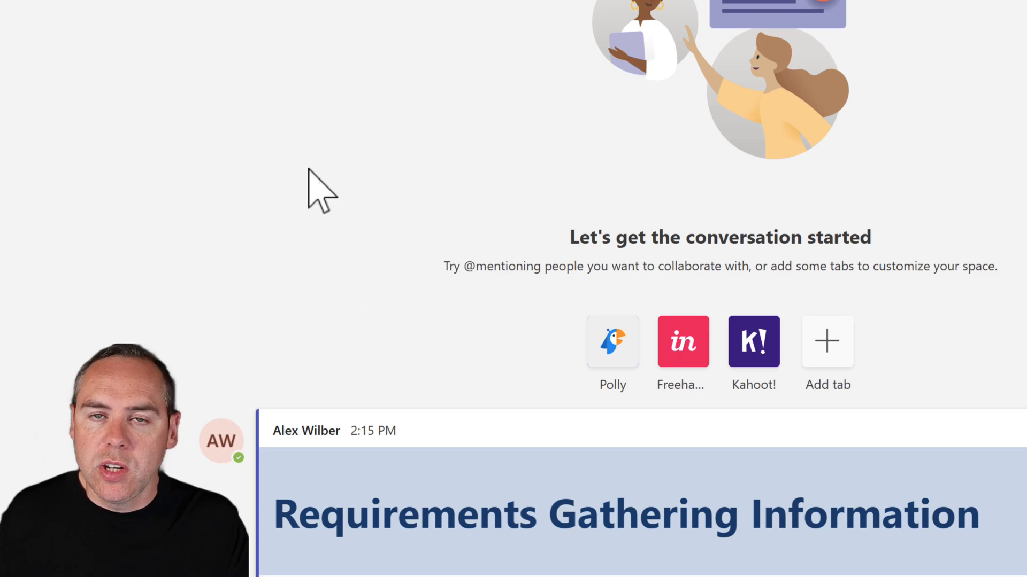